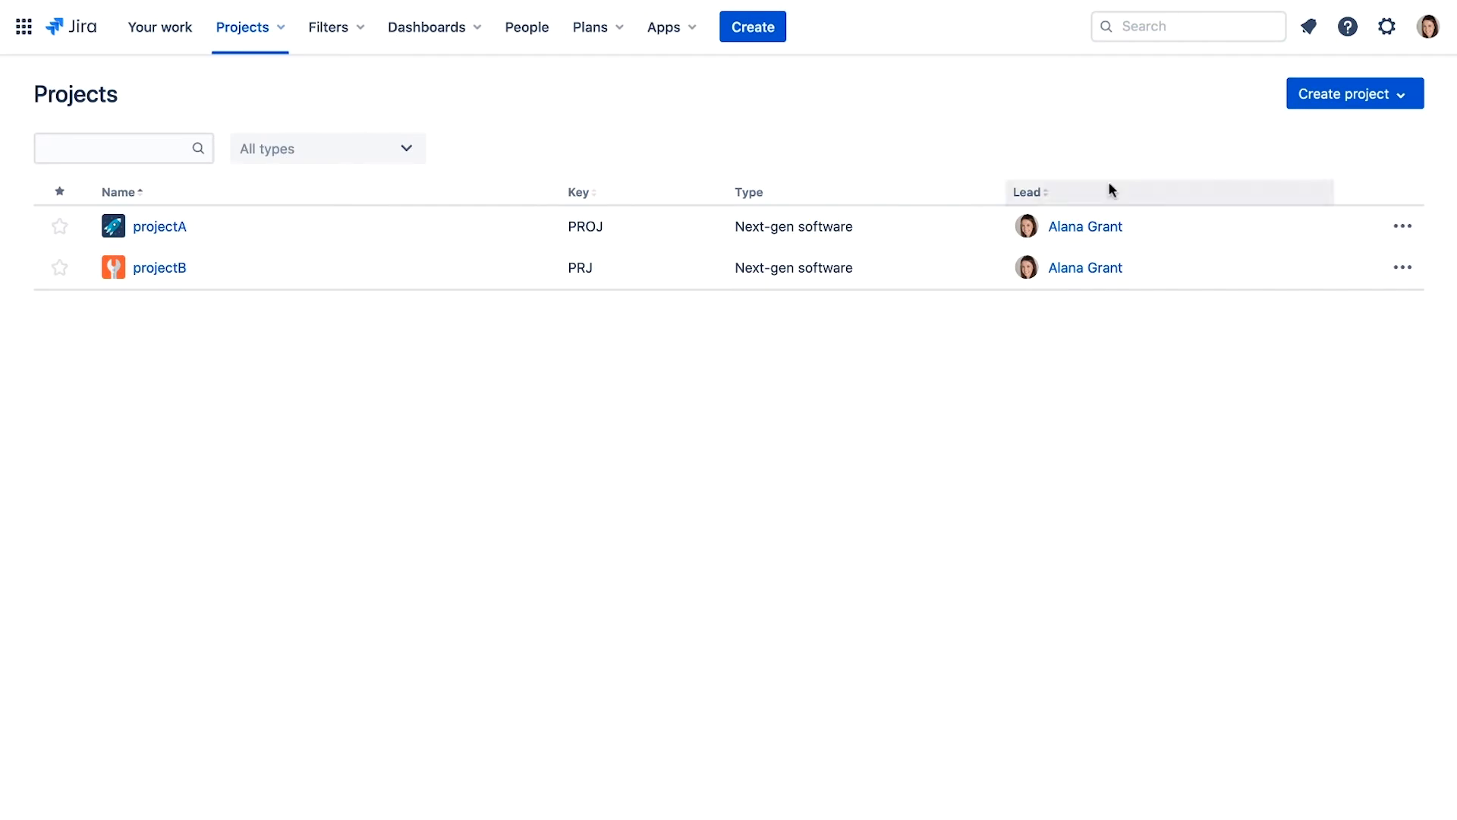
pyautogui.moveTo(1188, 25)
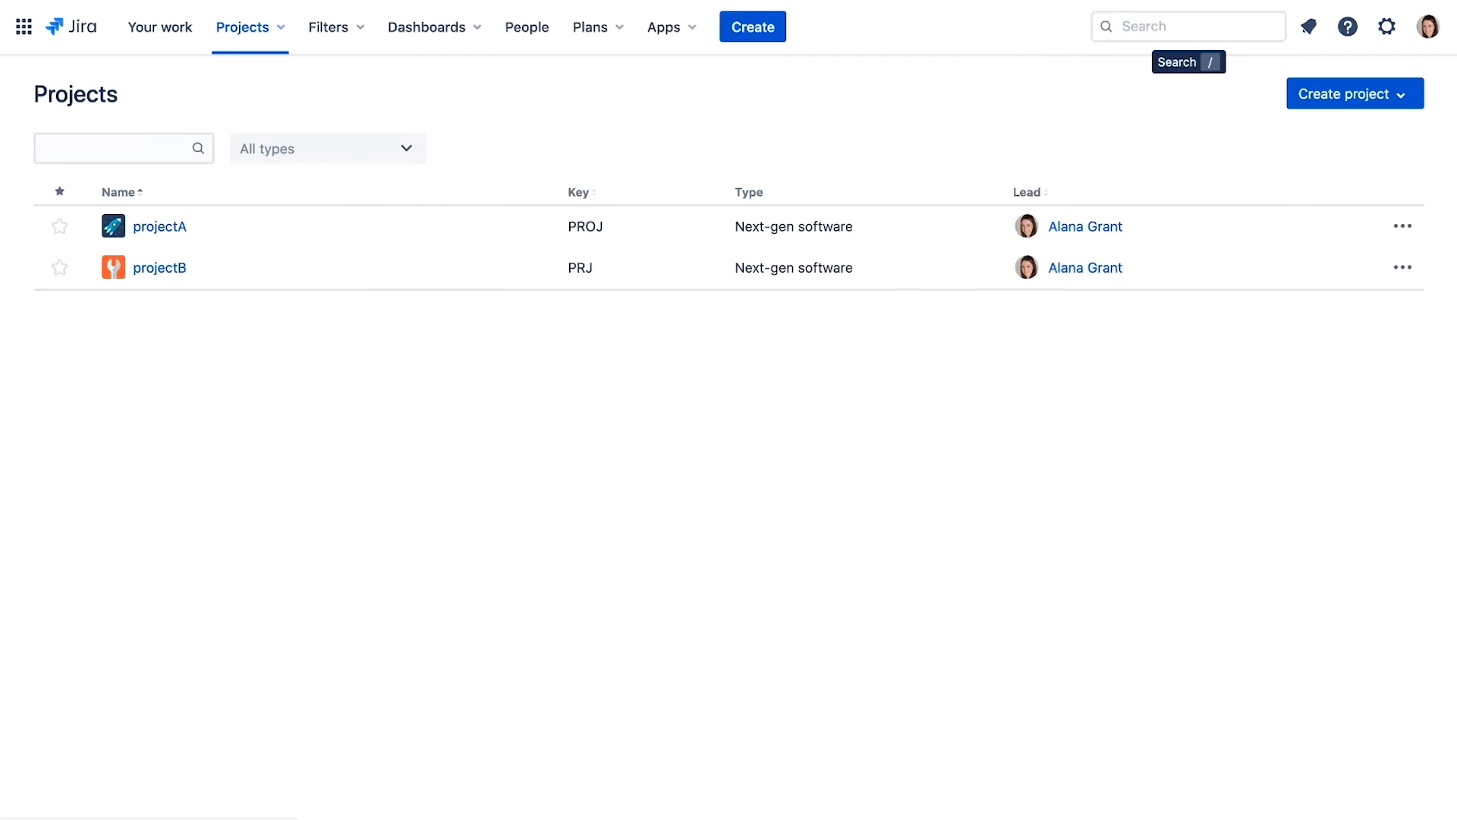
# Step: Go from the projects overview to the issue search page via the Filters menu
pyautogui.click(336, 26)
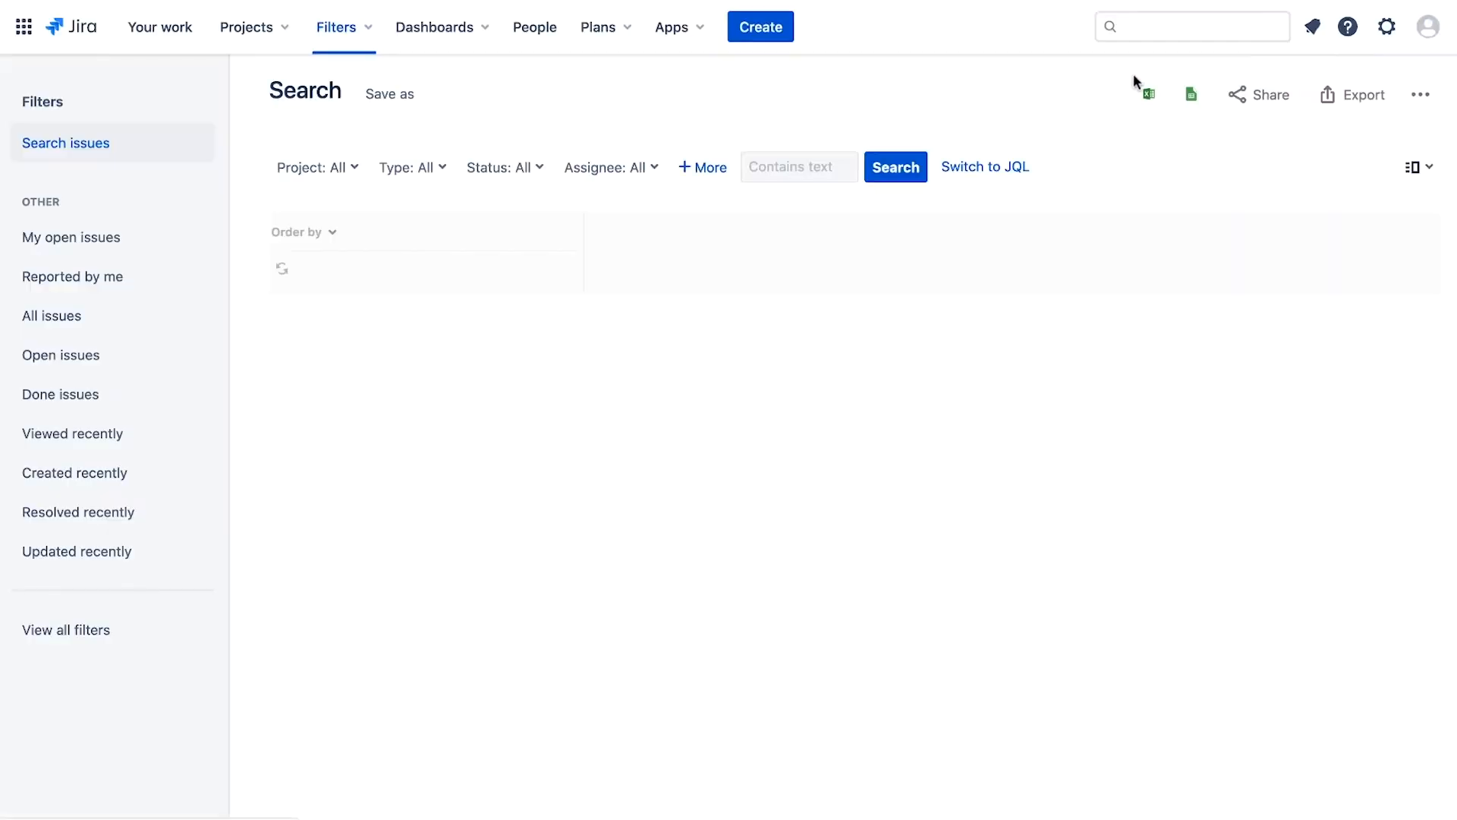
# Step: View My open issues, then the Reported by me filter listing 14 issues
pyautogui.click(894, 167)
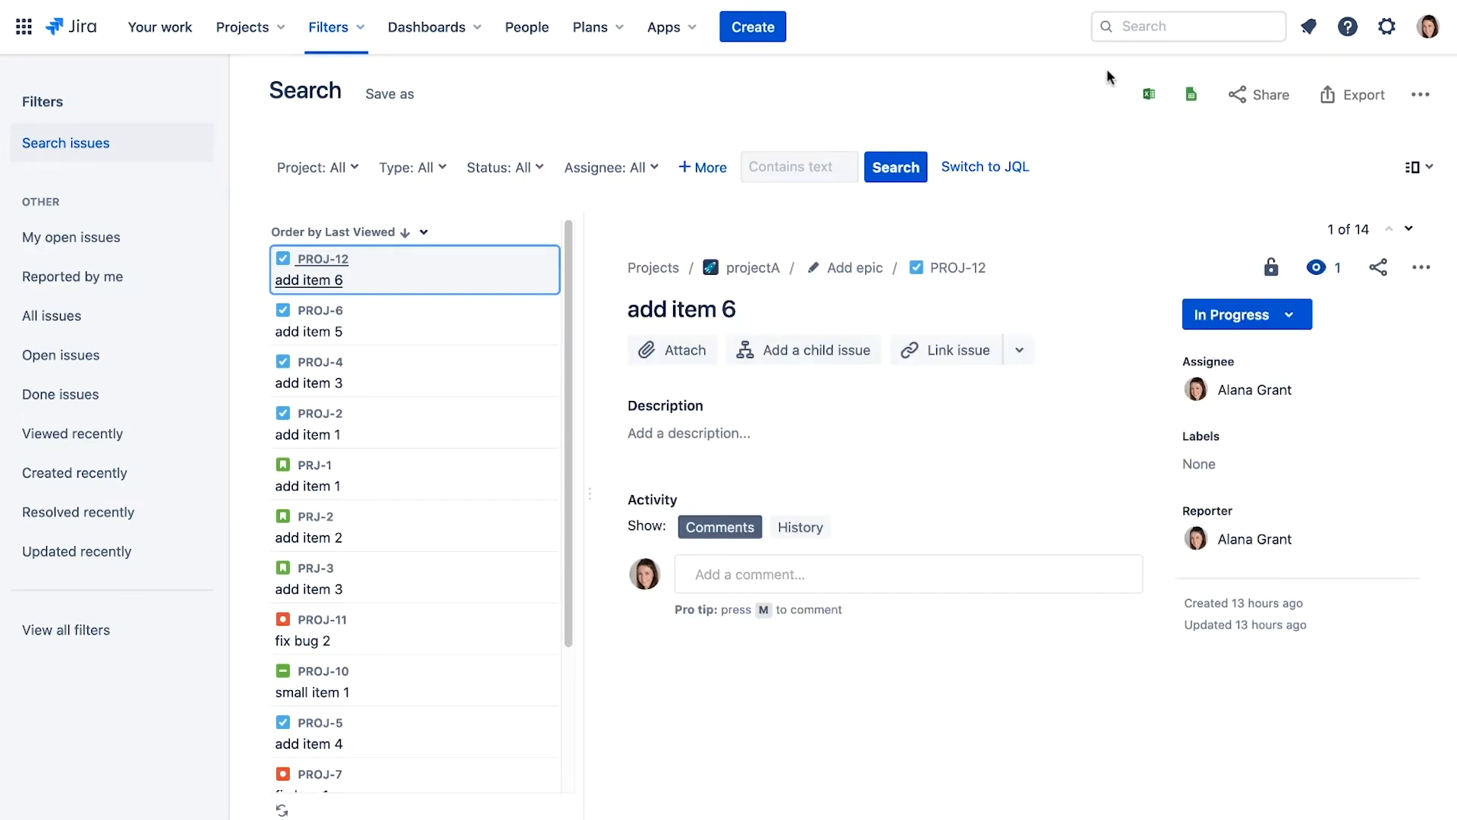
pyautogui.moveTo(964, 79)
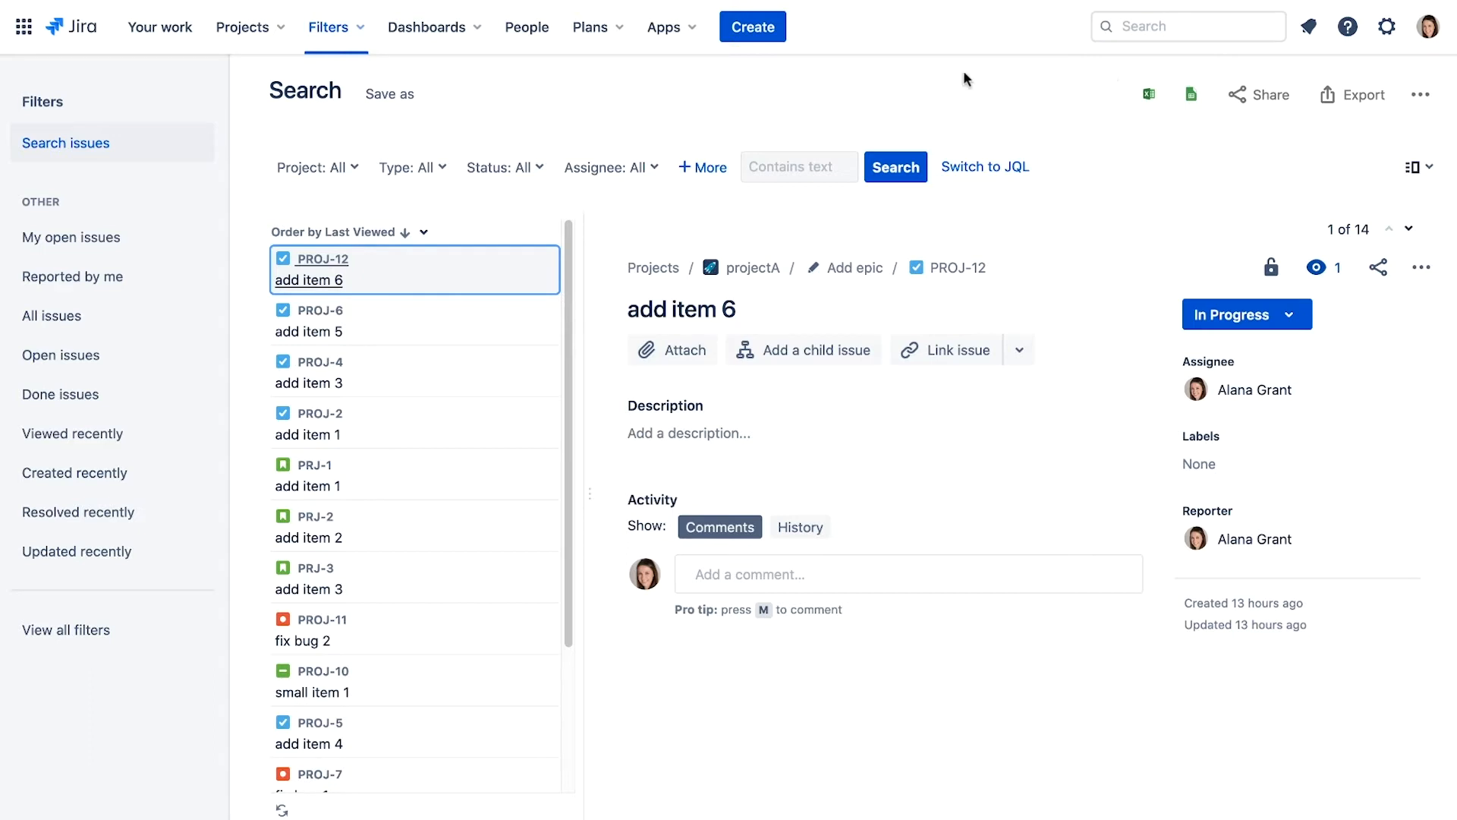
pyautogui.click(71, 237)
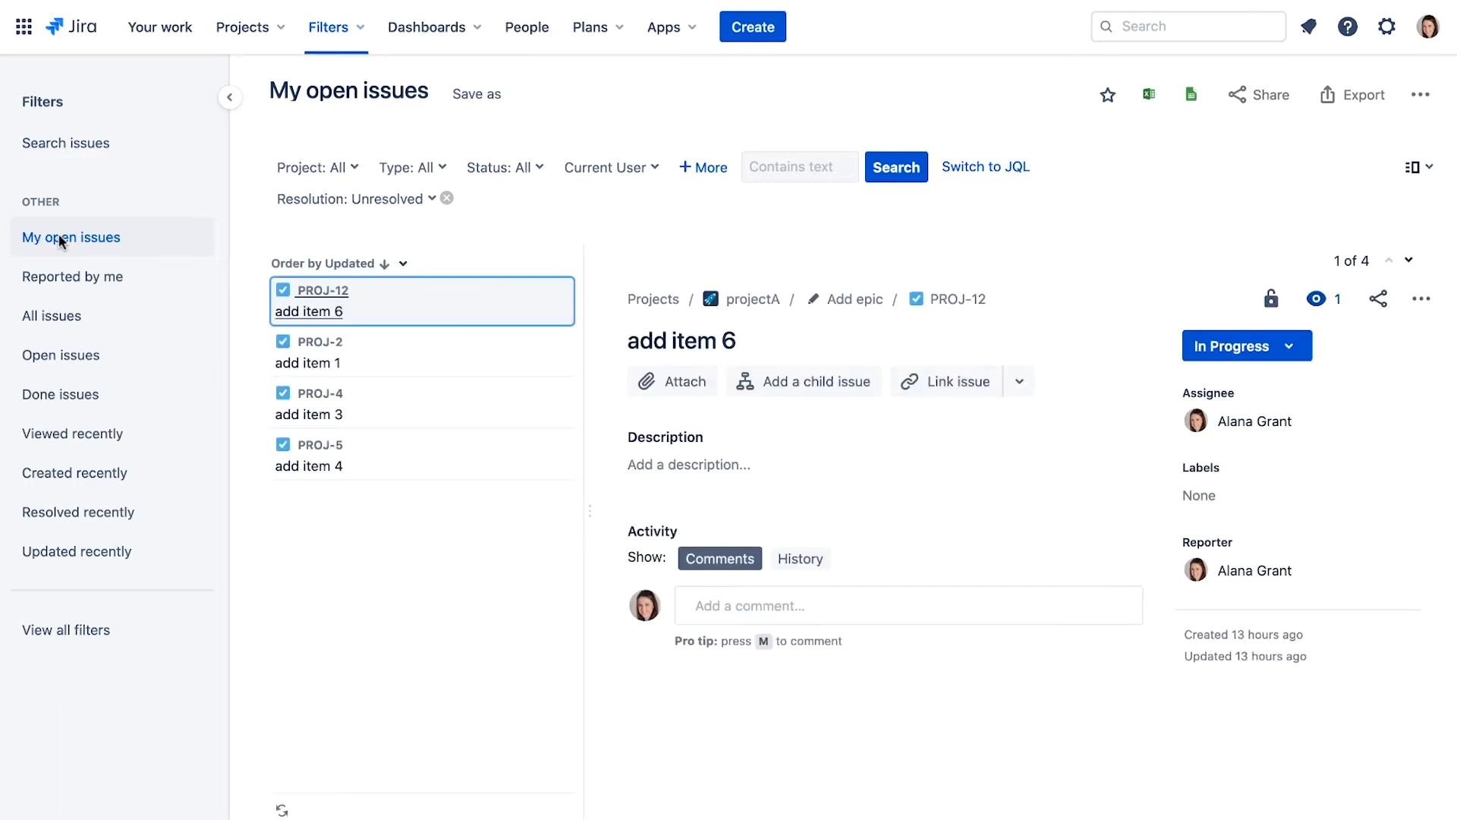
pyautogui.click(73, 277)
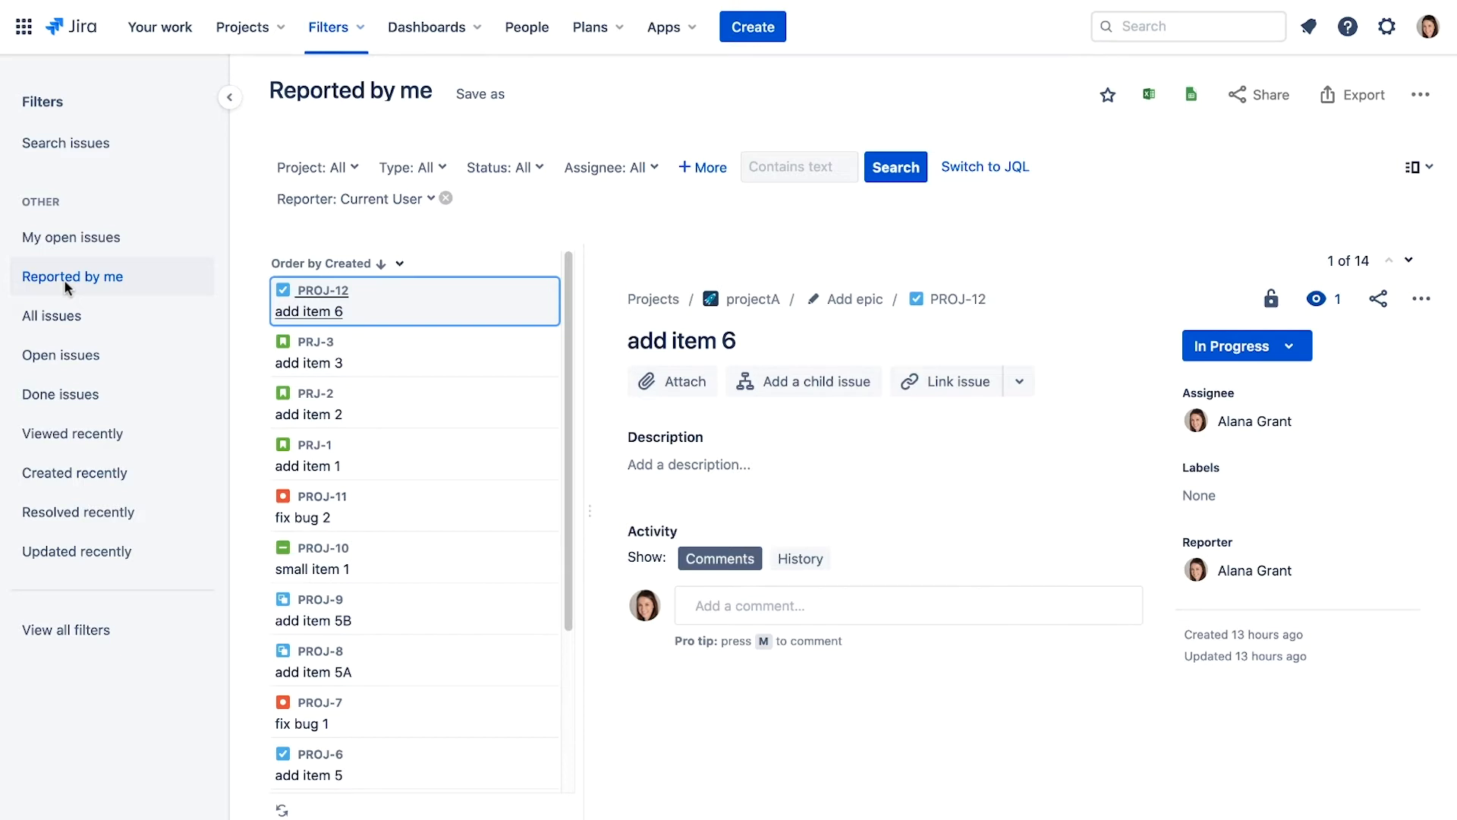
pyautogui.moveTo(991, 193)
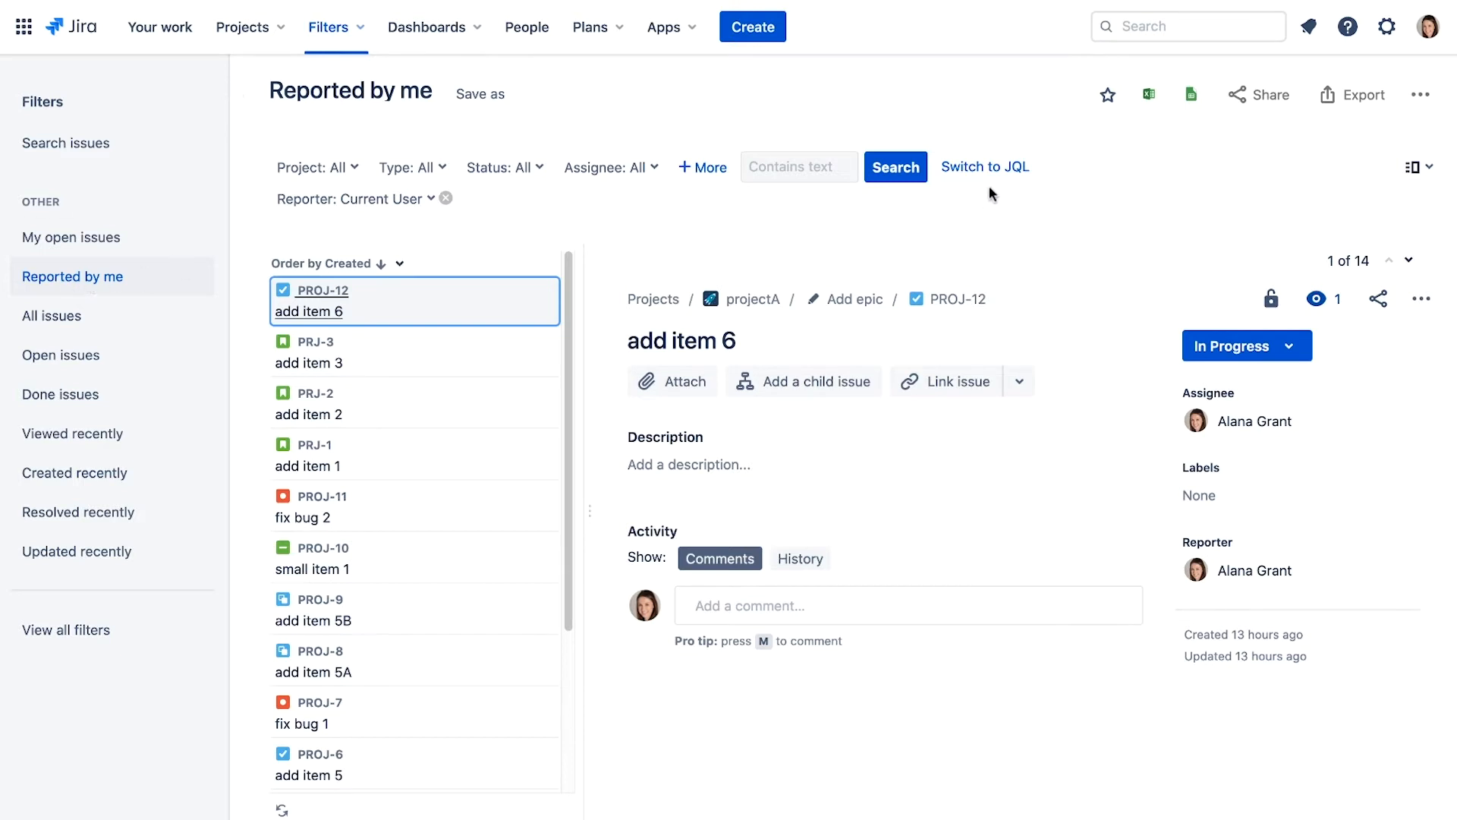
# Step: Show the query as JQL, then browse Open issues, Done issues and Created recently
pyautogui.click(984, 166)
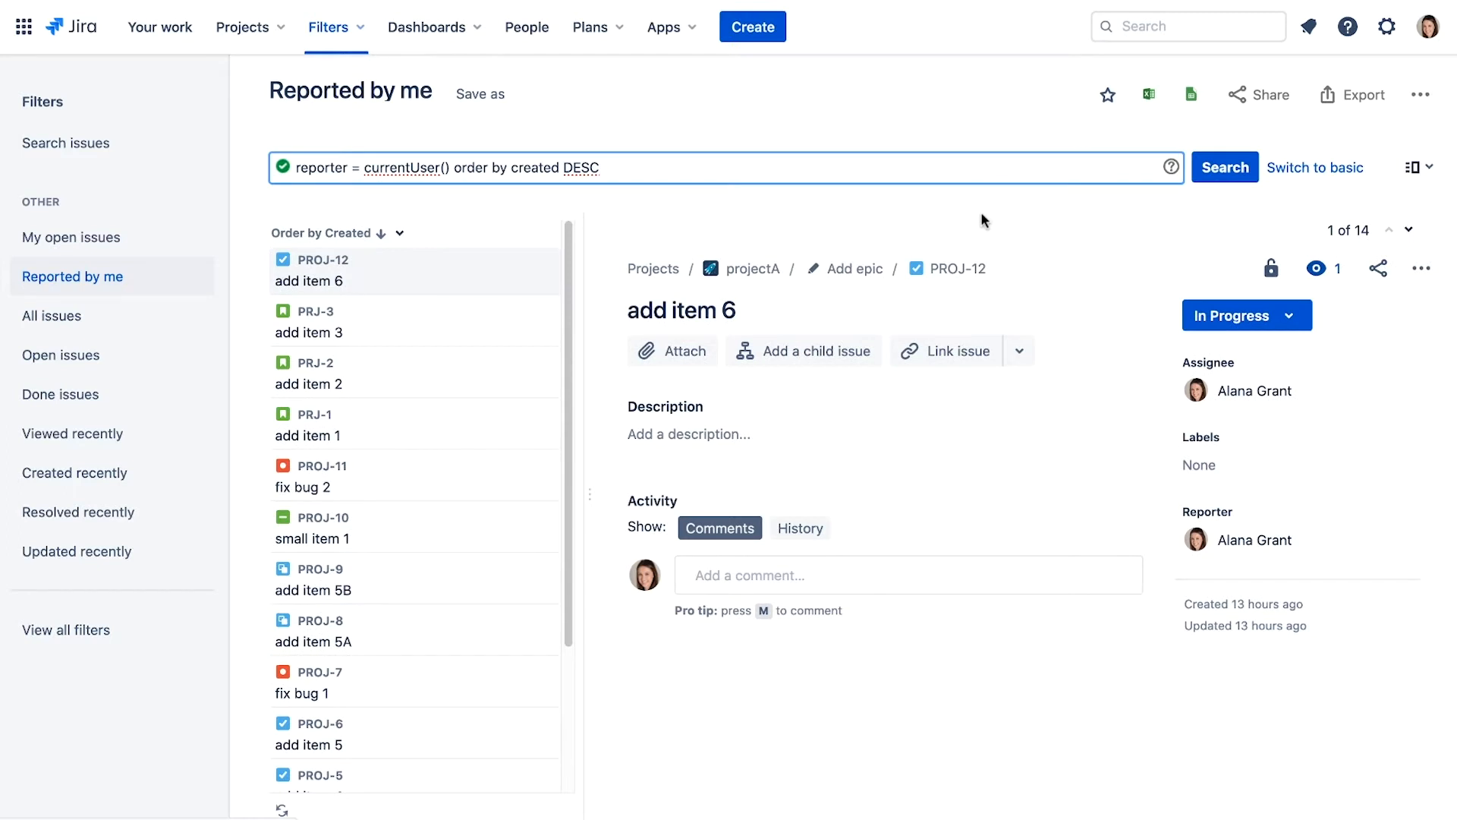
pyautogui.moveTo(61, 355)
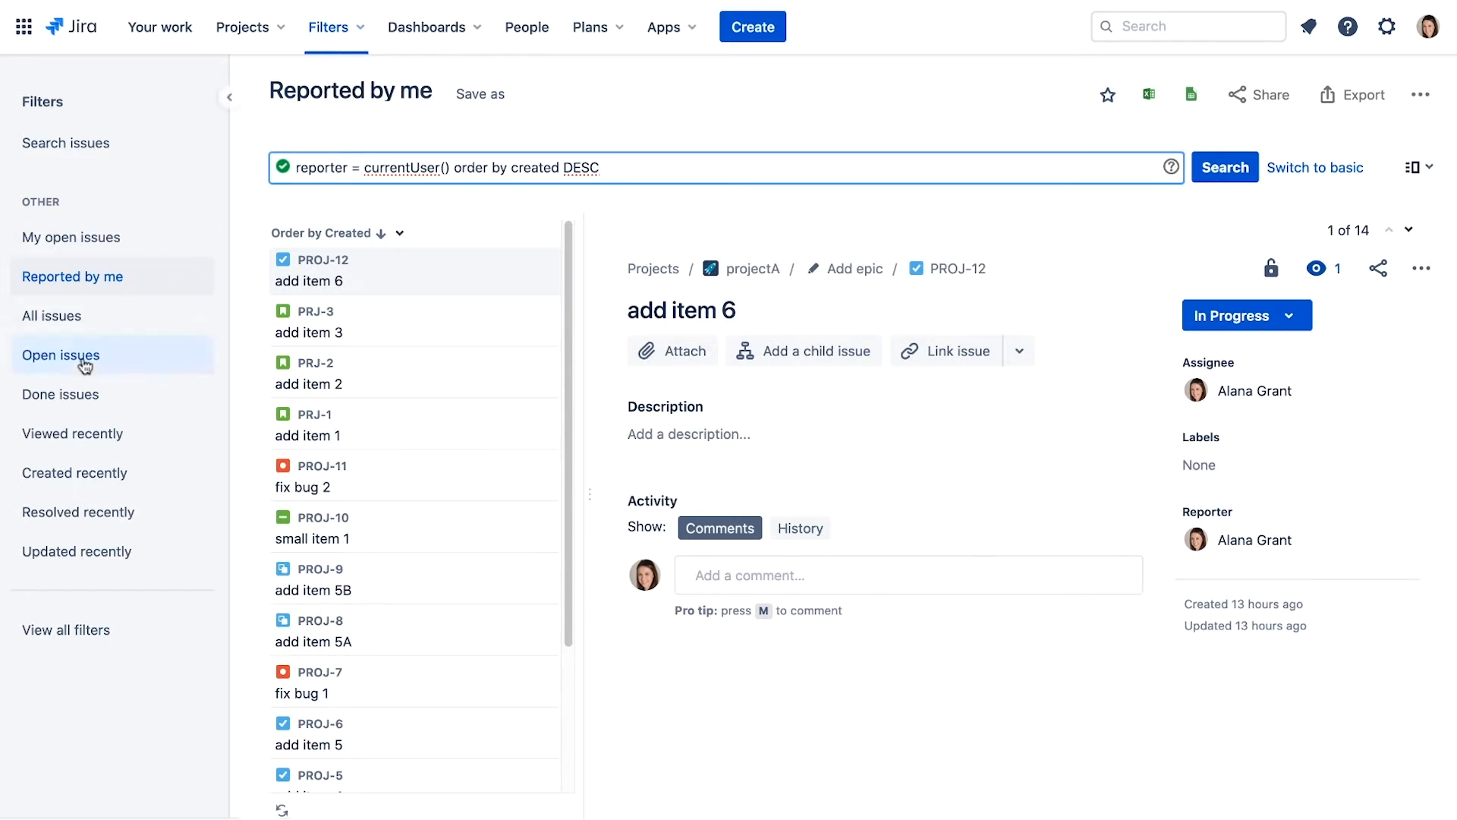
pyautogui.click(61, 355)
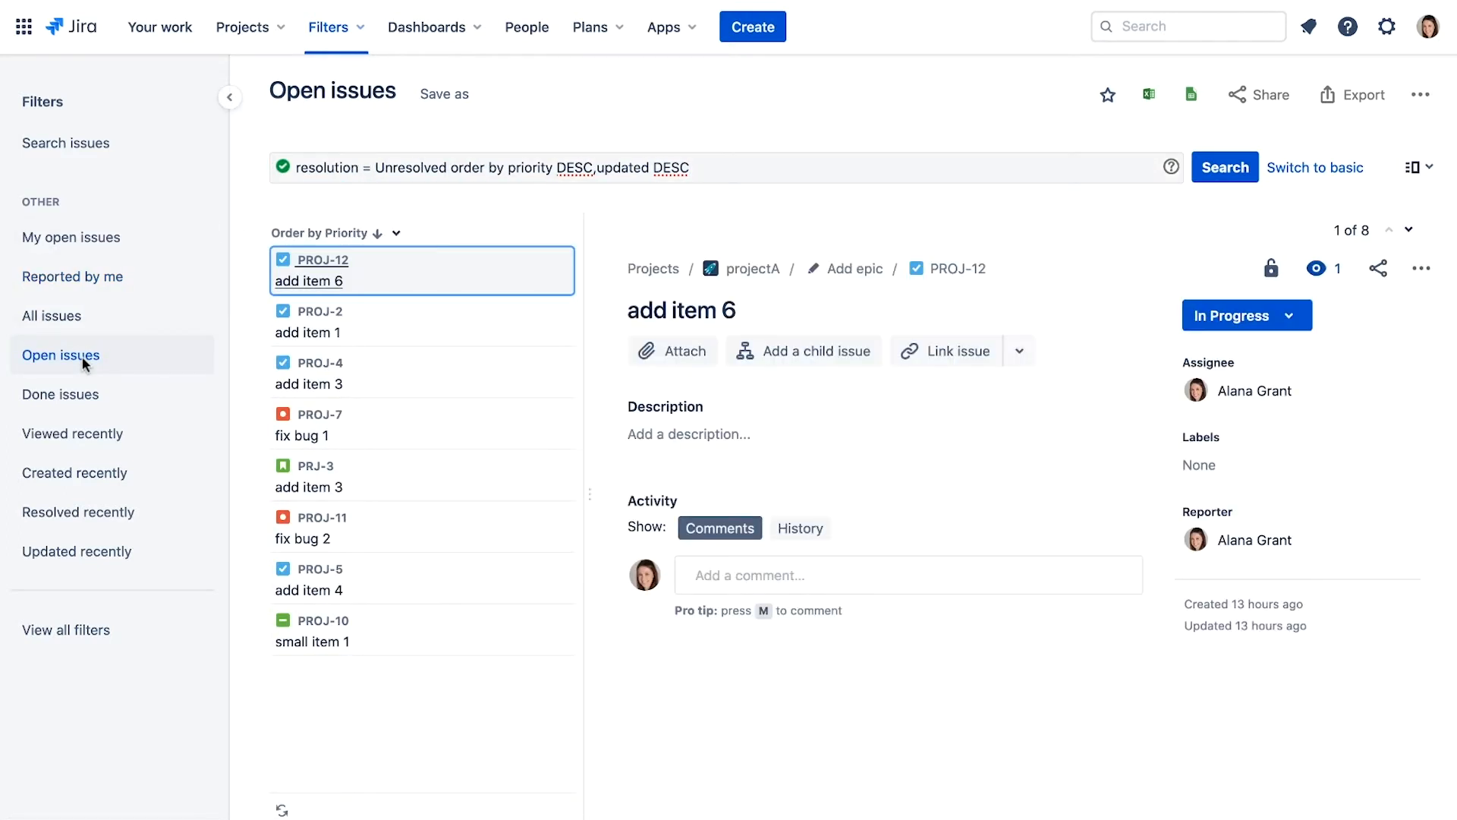
pyautogui.click(61, 393)
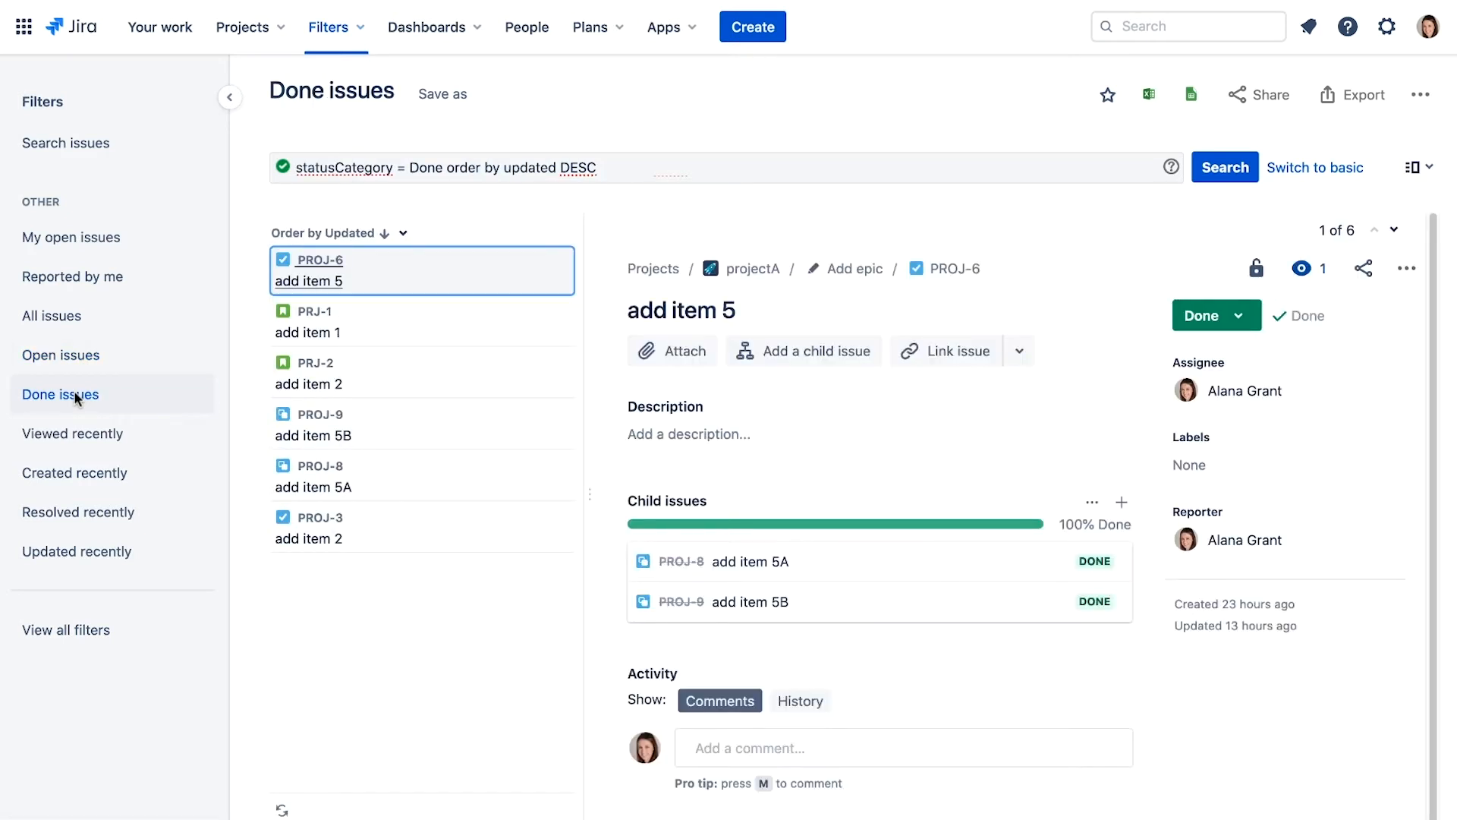
pyautogui.click(75, 472)
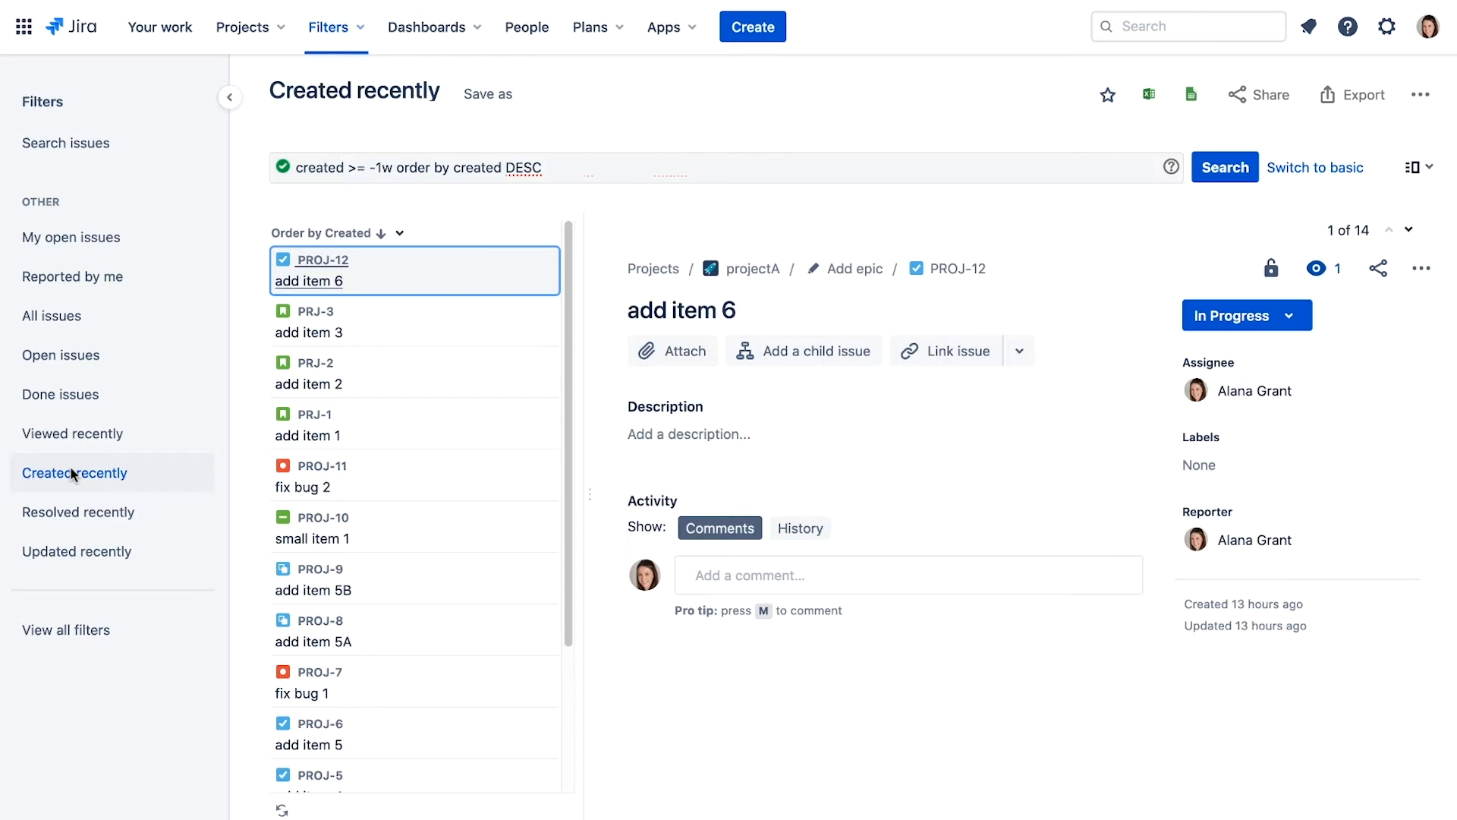
pyautogui.moveTo(1316, 167)
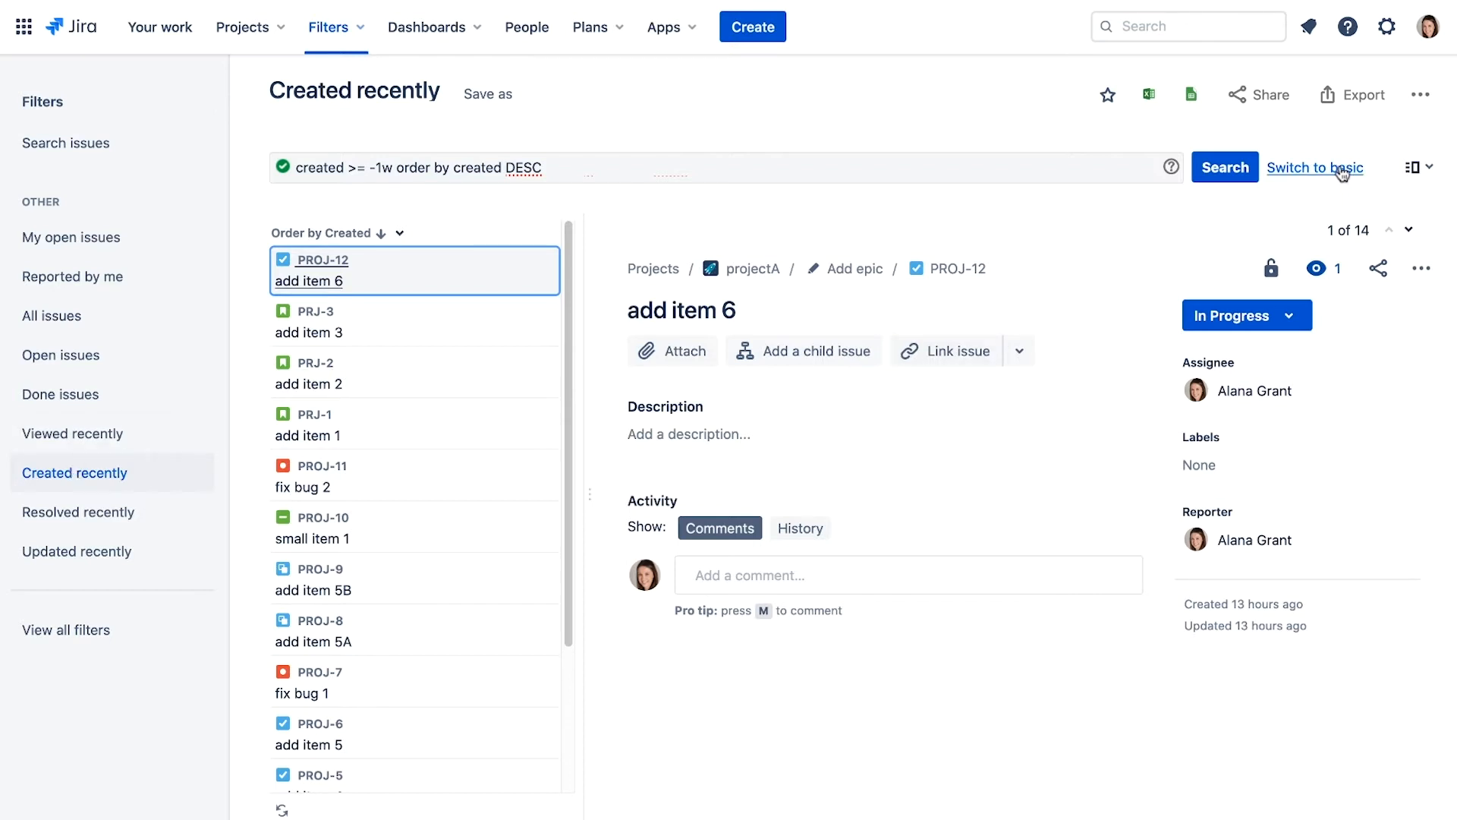
# Step: In basic search, drop Created Date and keep Status In Progress, Assignee Current User
pyautogui.click(1315, 167)
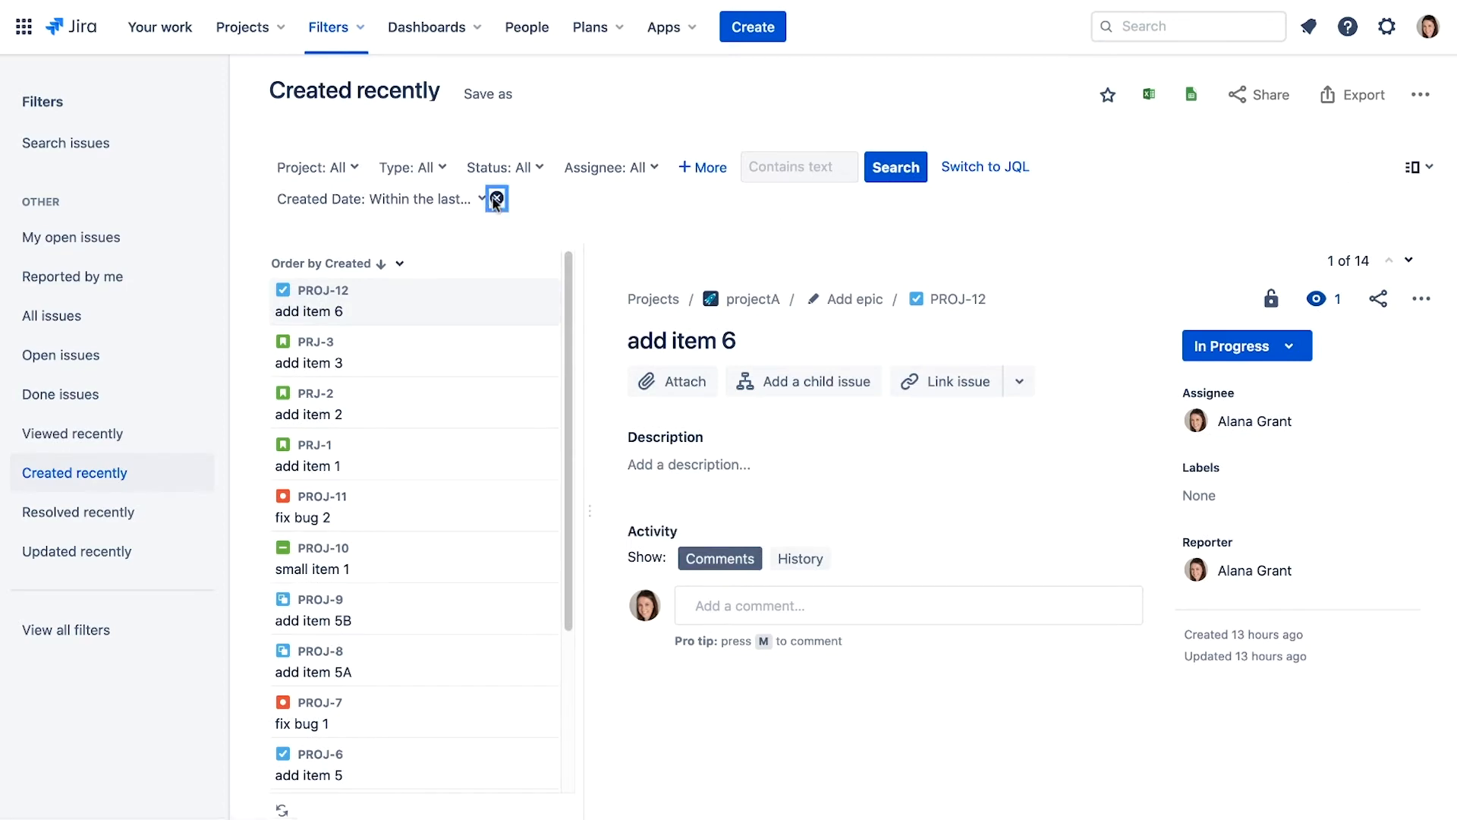
pyautogui.click(504, 166)
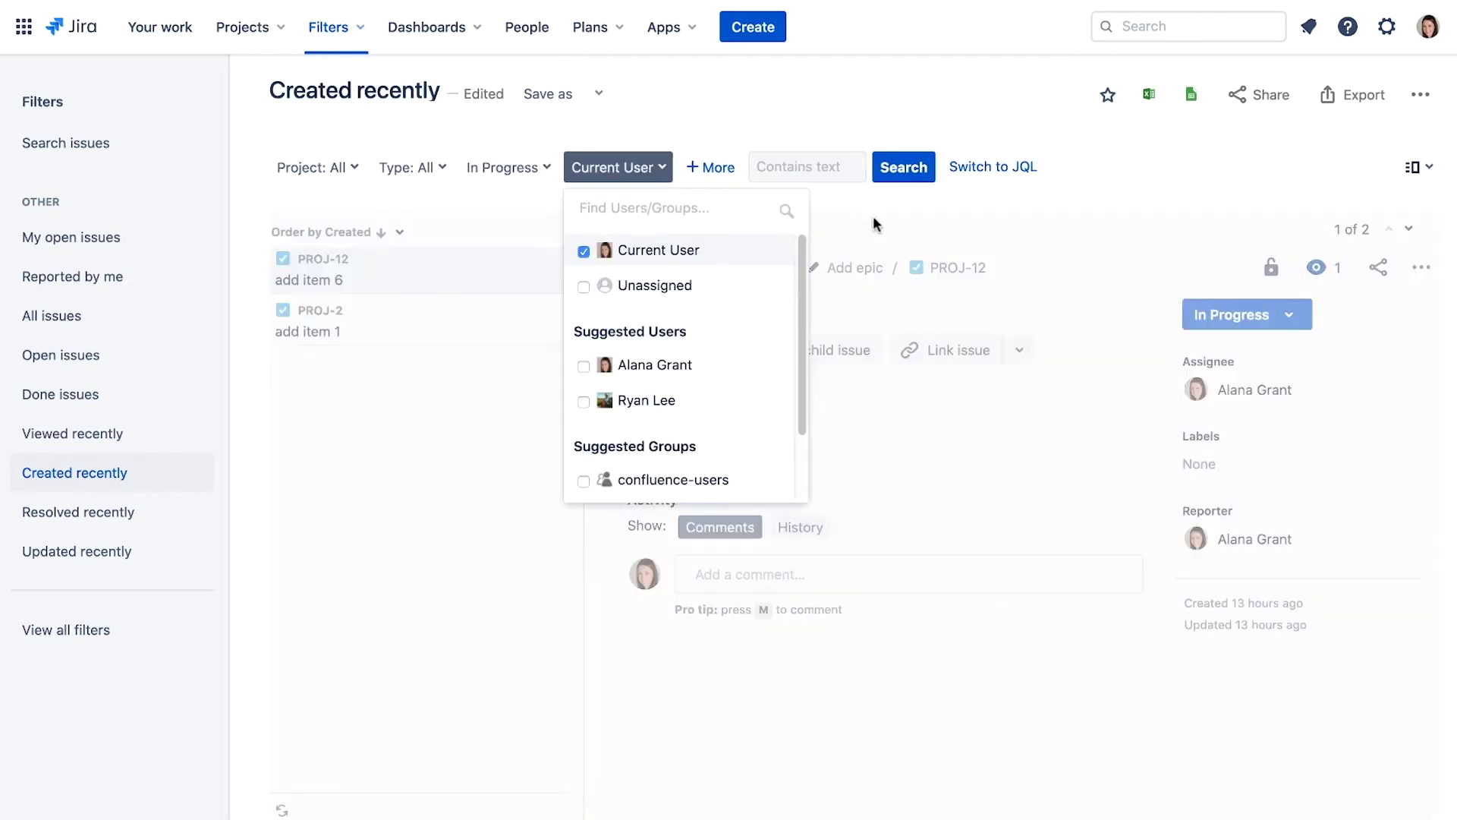
pyautogui.click(874, 209)
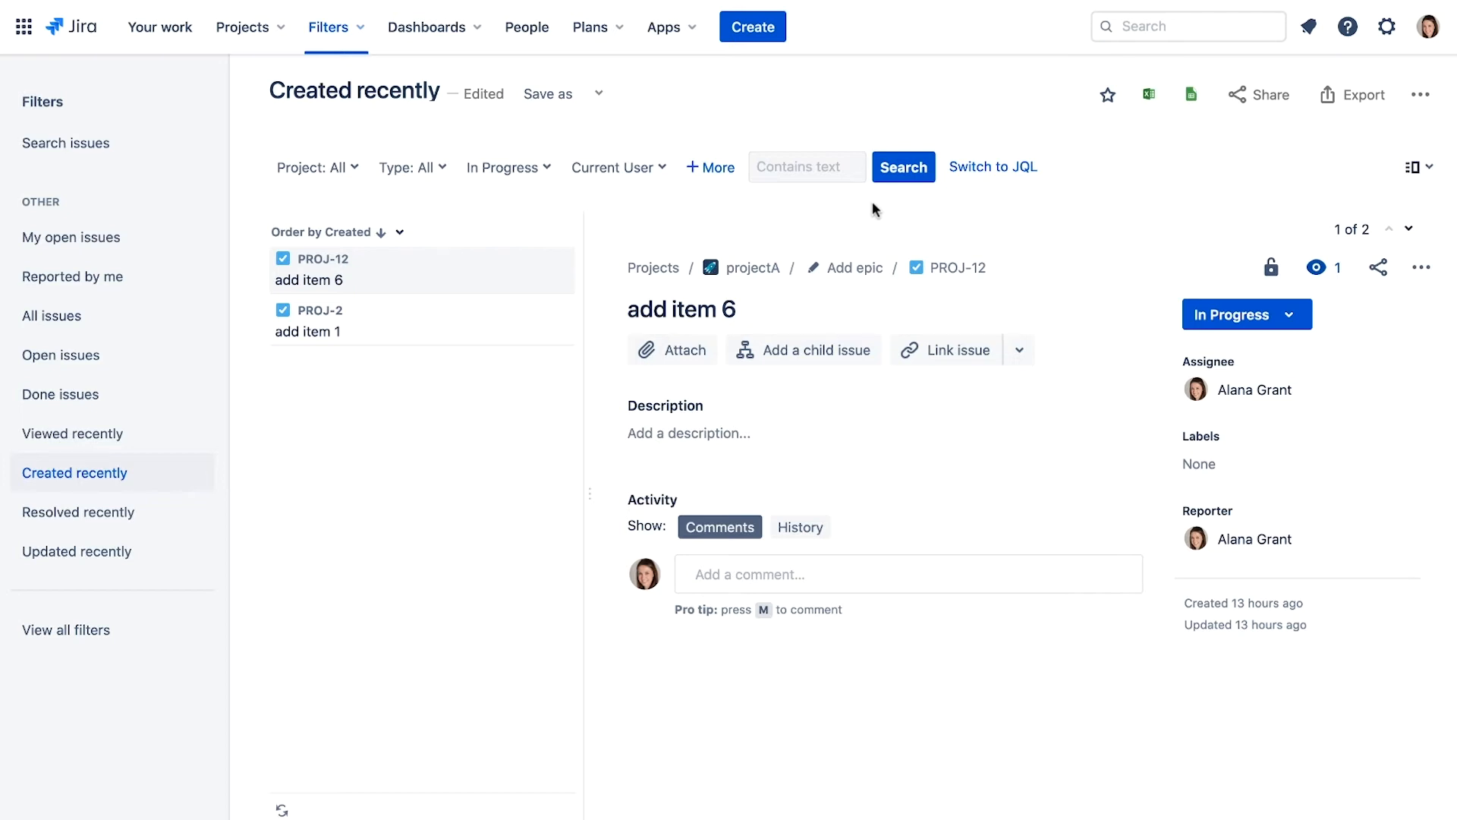
pyautogui.moveTo(547, 92)
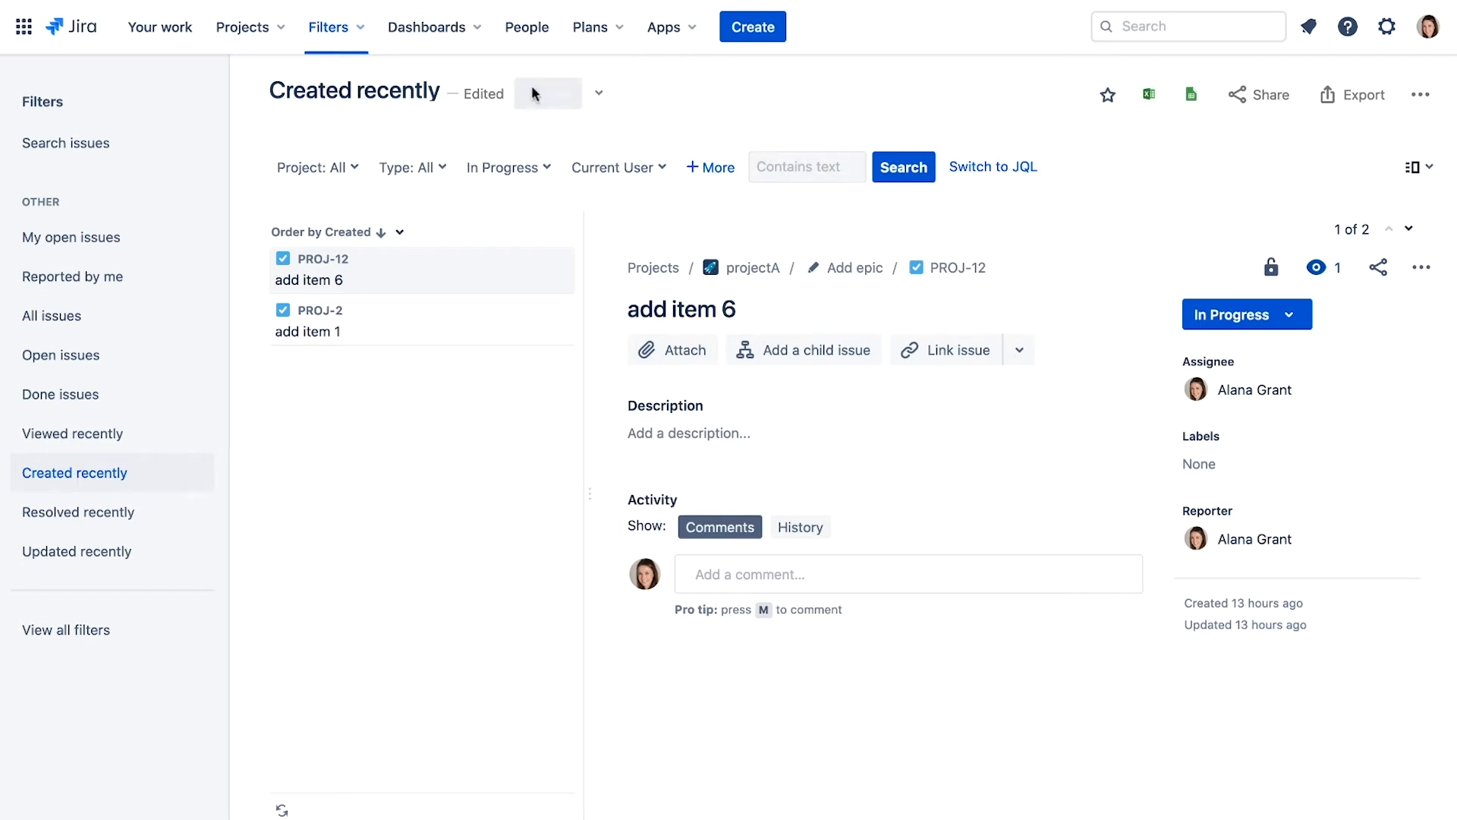
# Step: Save the search as a new filter named 'My in progress'
pyautogui.click(547, 93)
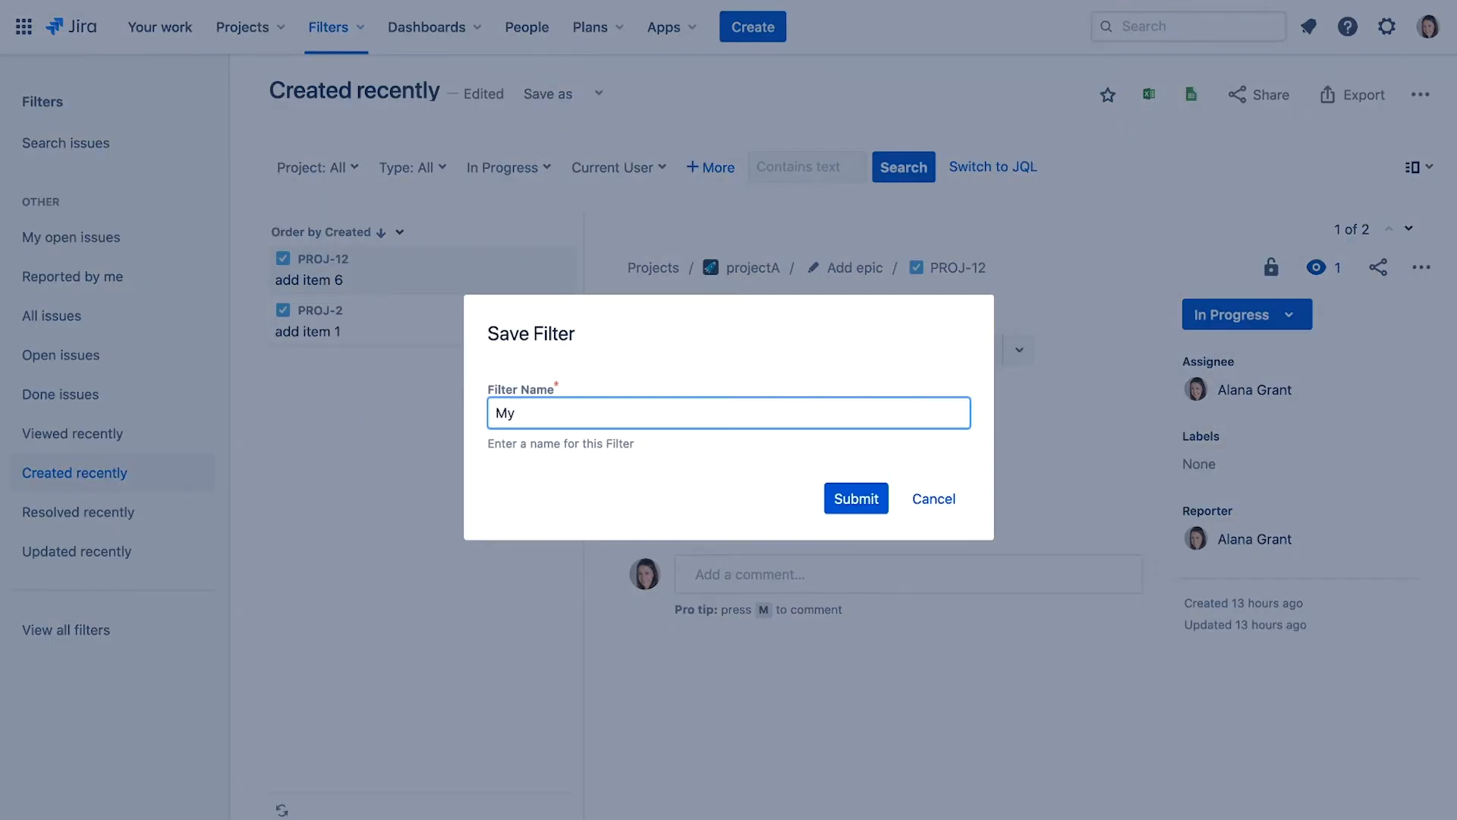
pyautogui.write('in progress')
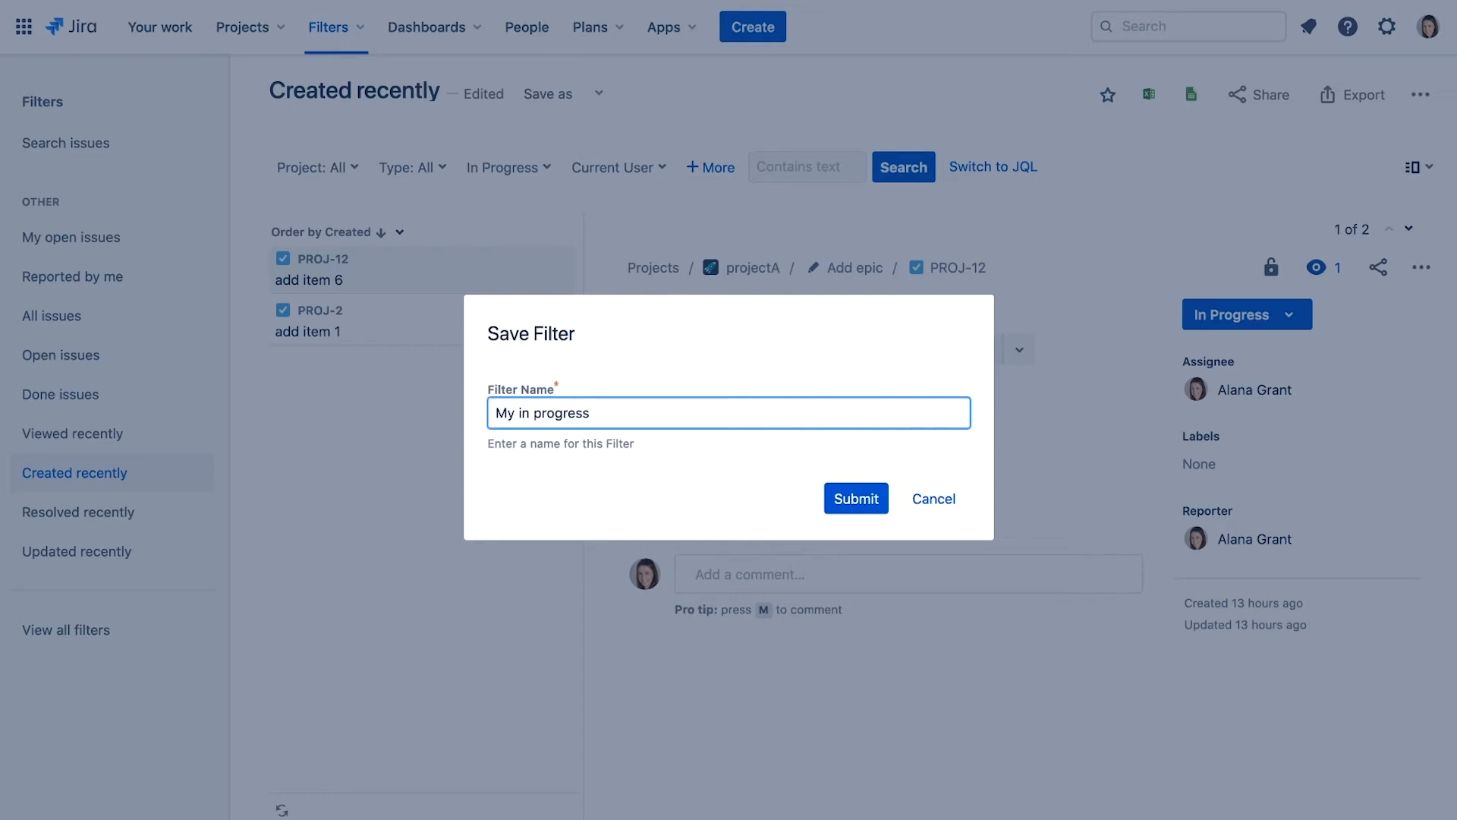
pyautogui.click(854, 497)
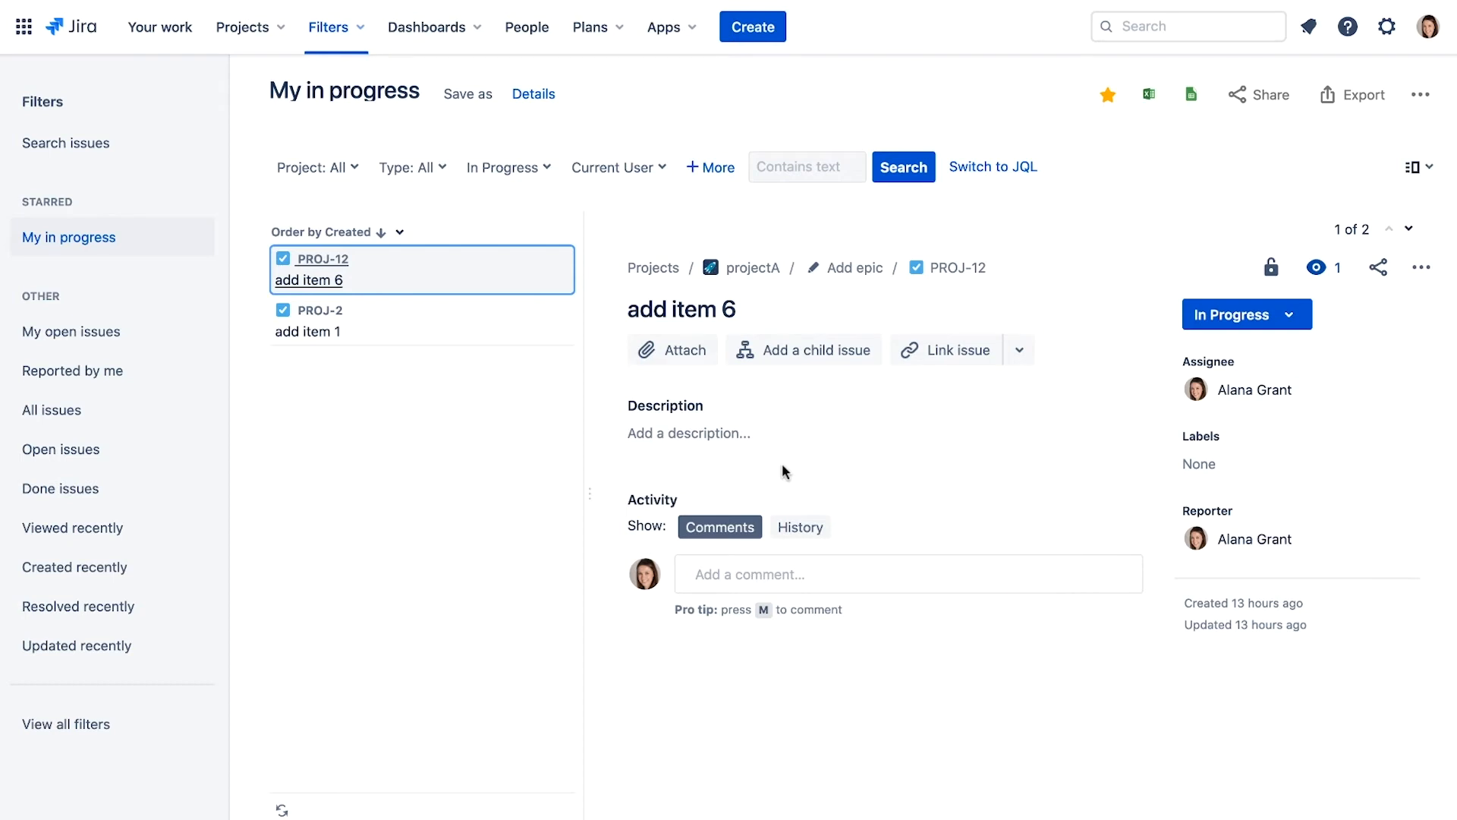
pyautogui.moveTo(243, 25)
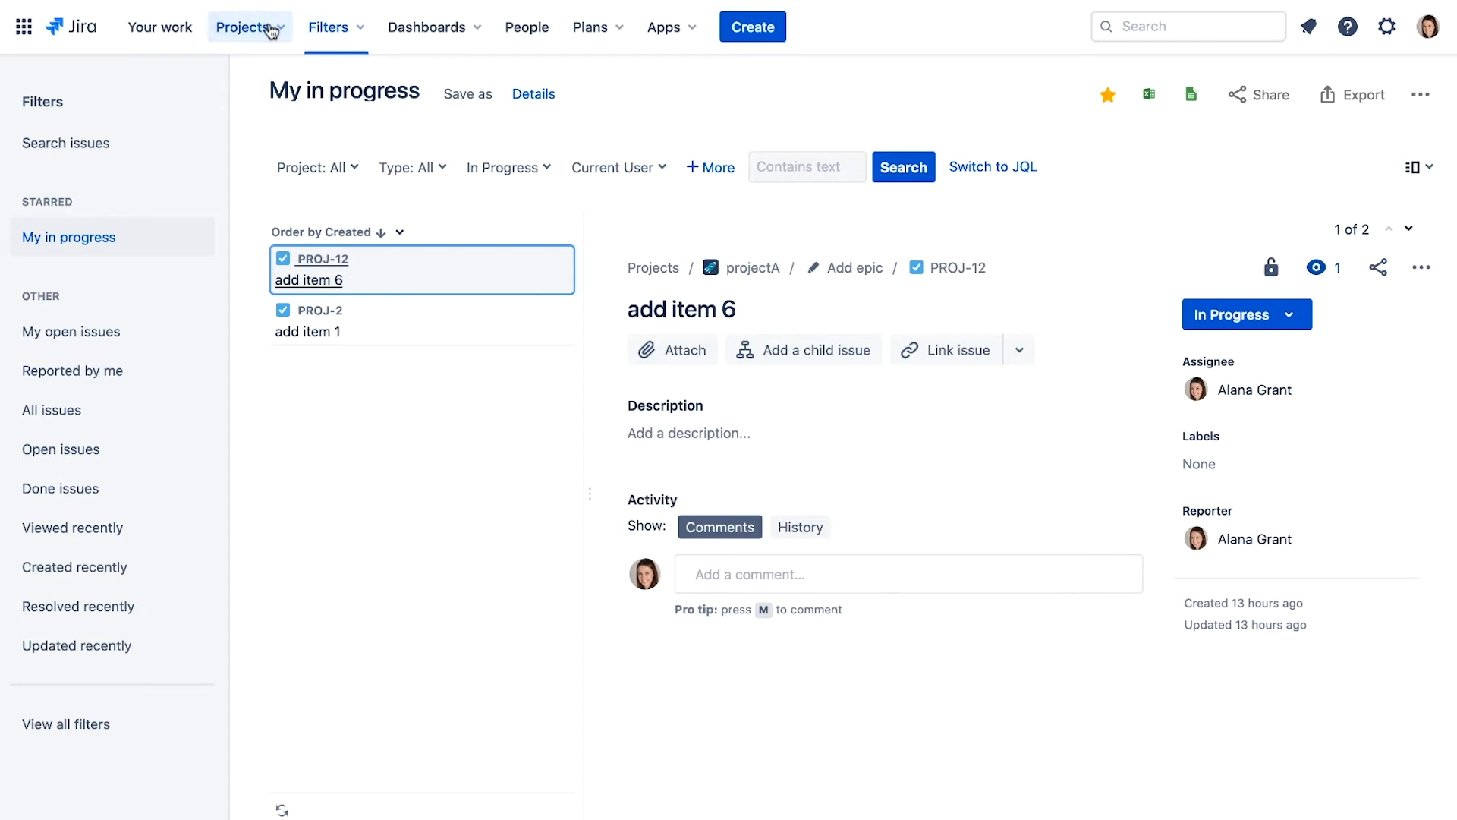
pyautogui.moveTo(295, 113)
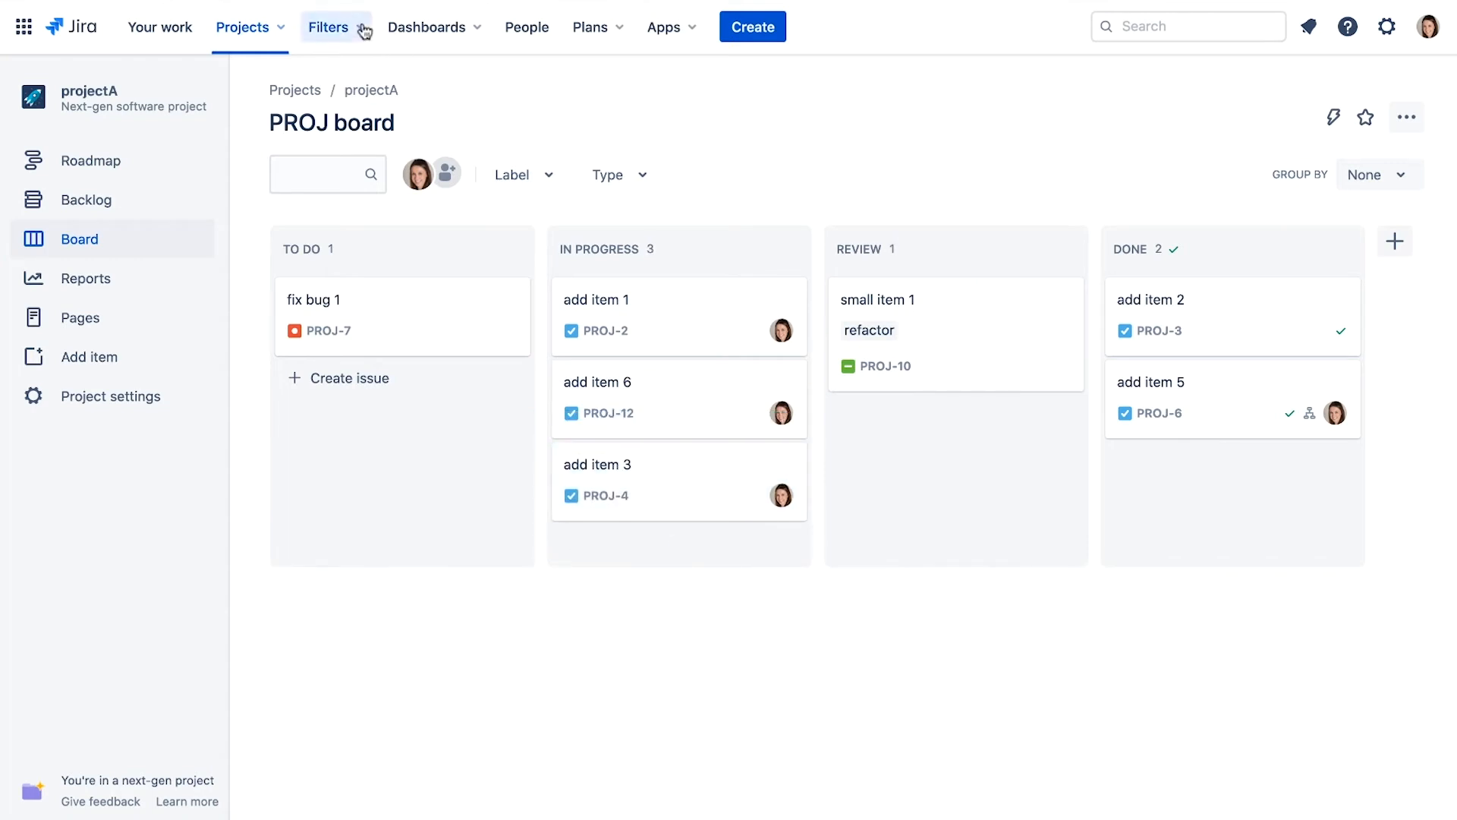
# Step: Reopen the starred 'My in progress' filter from the Filters menu, now listing 3 issues
pyautogui.click(330, 26)
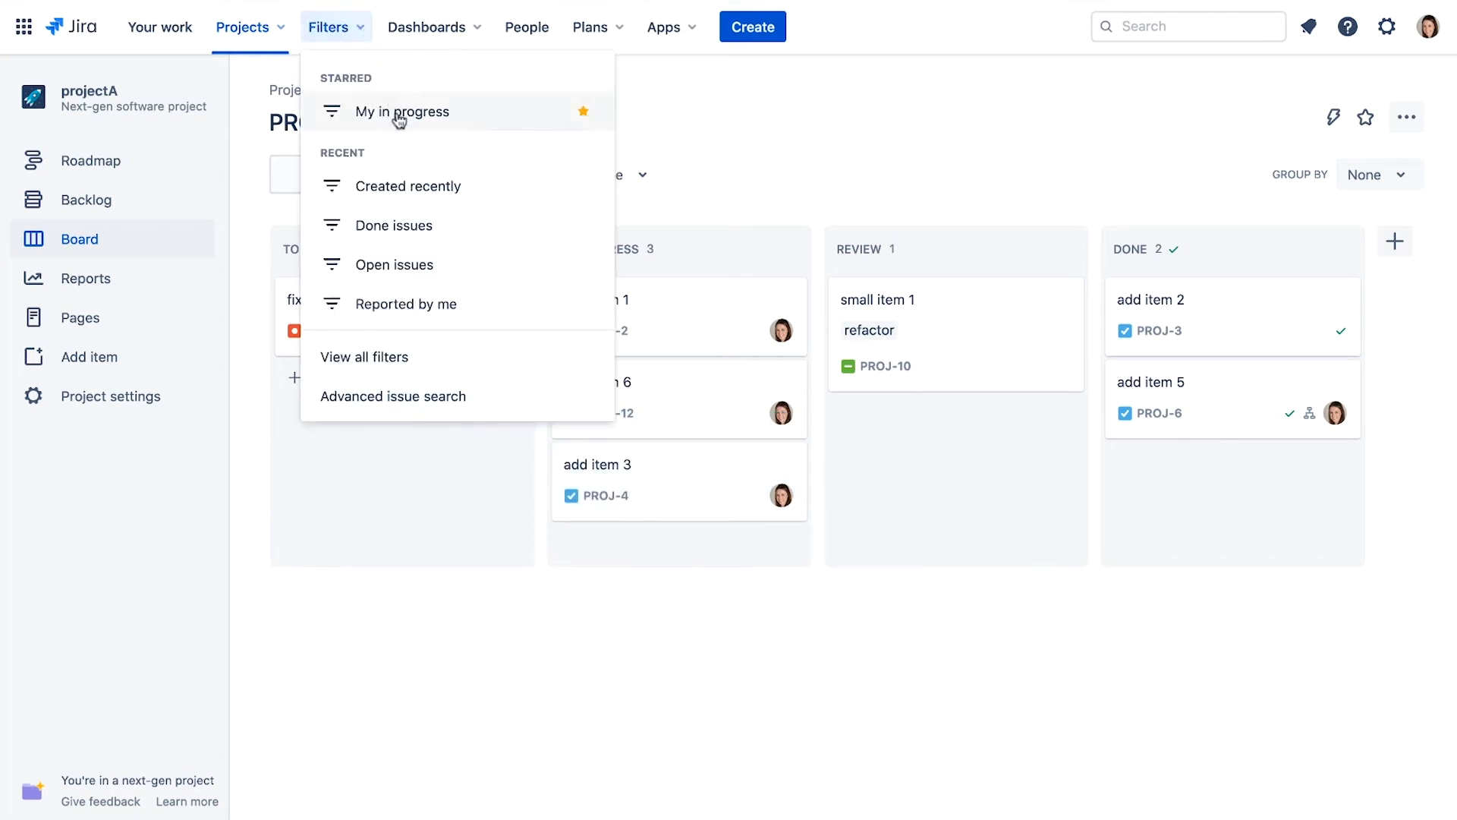
pyautogui.click(397, 111)
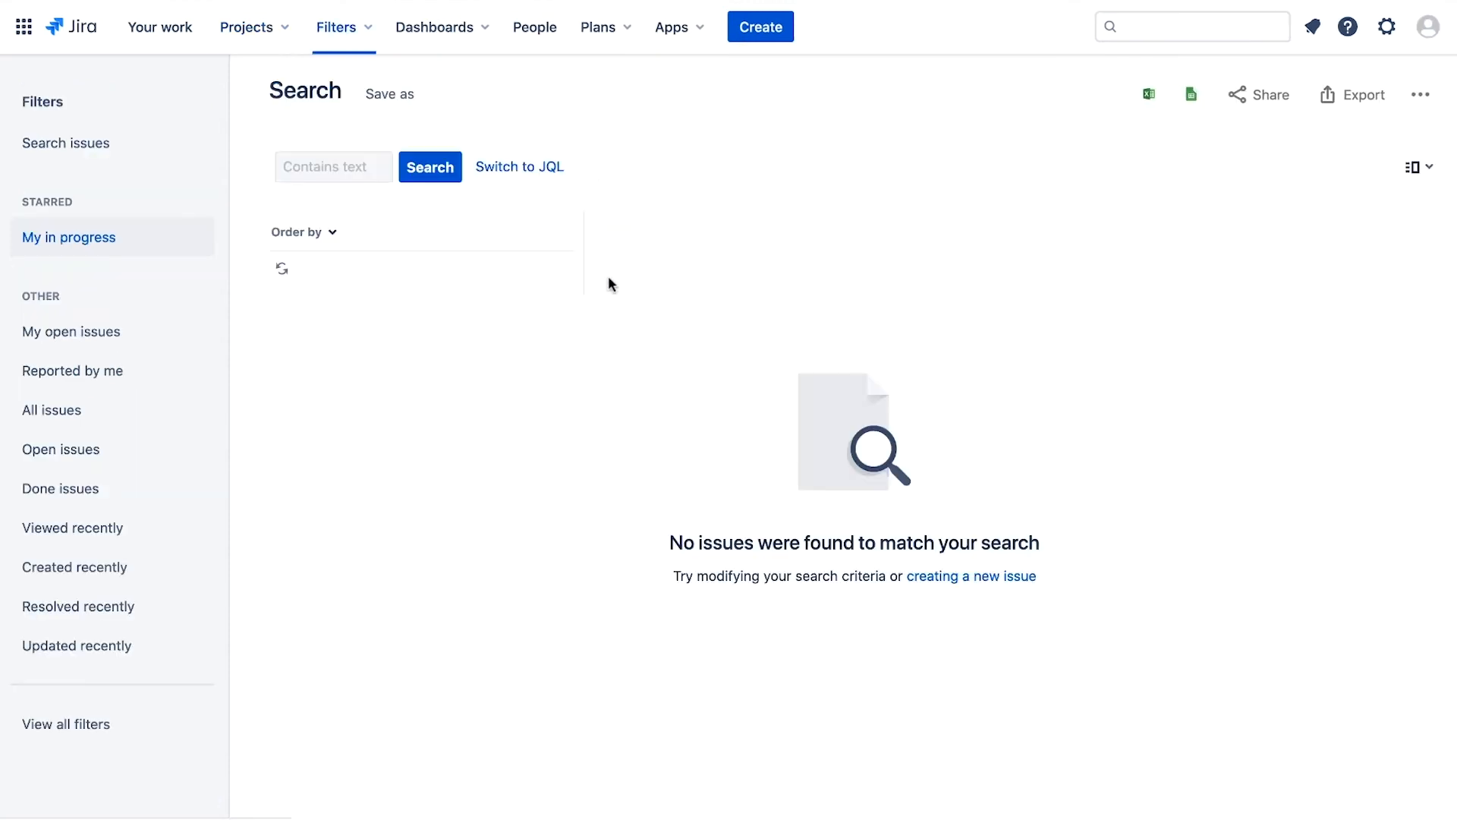
pyautogui.click(68, 237)
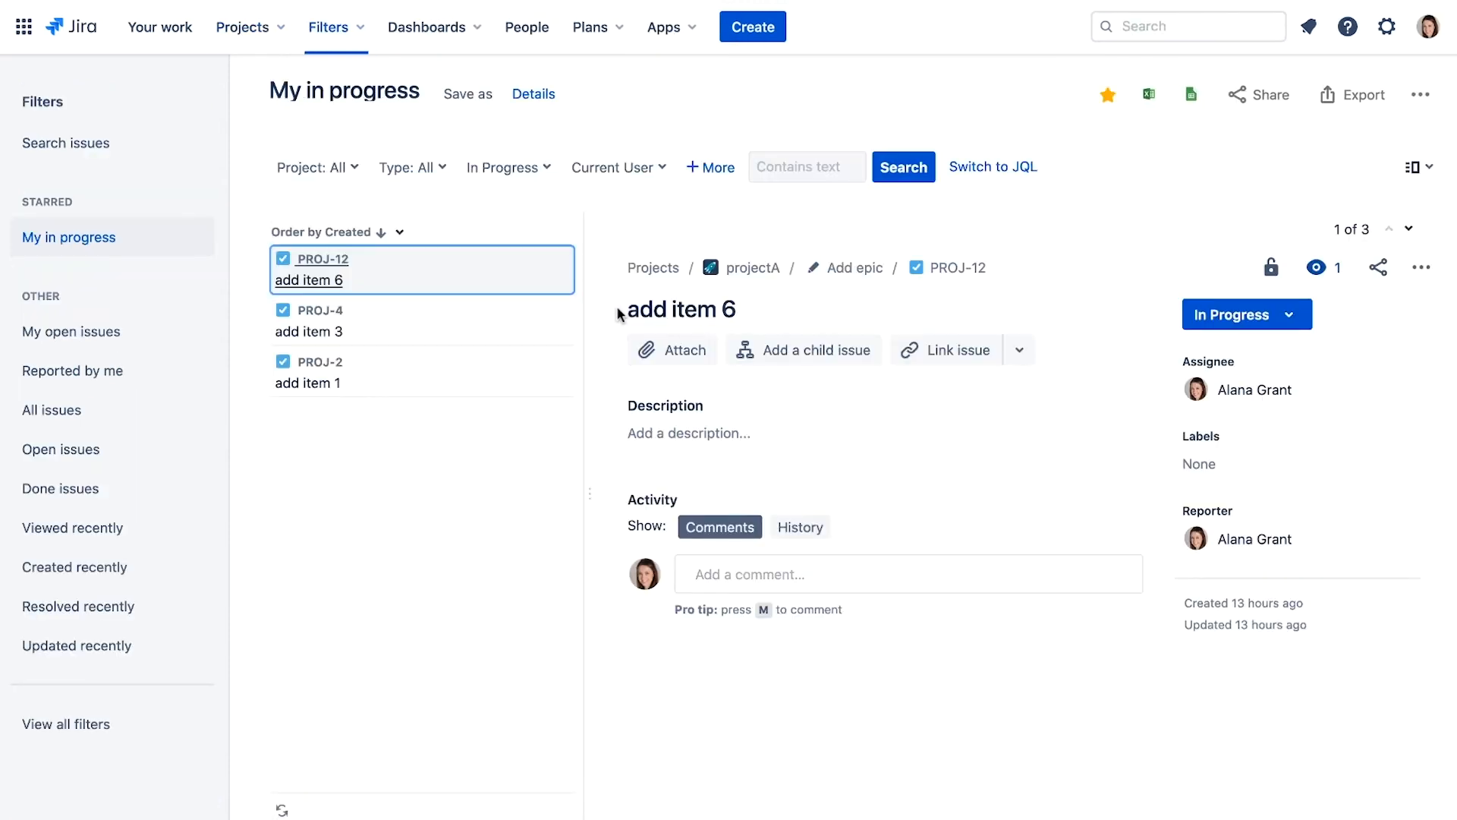
# Step: Review the filter's details, then list all saved filters showing 'My in progress'
pyautogui.click(533, 93)
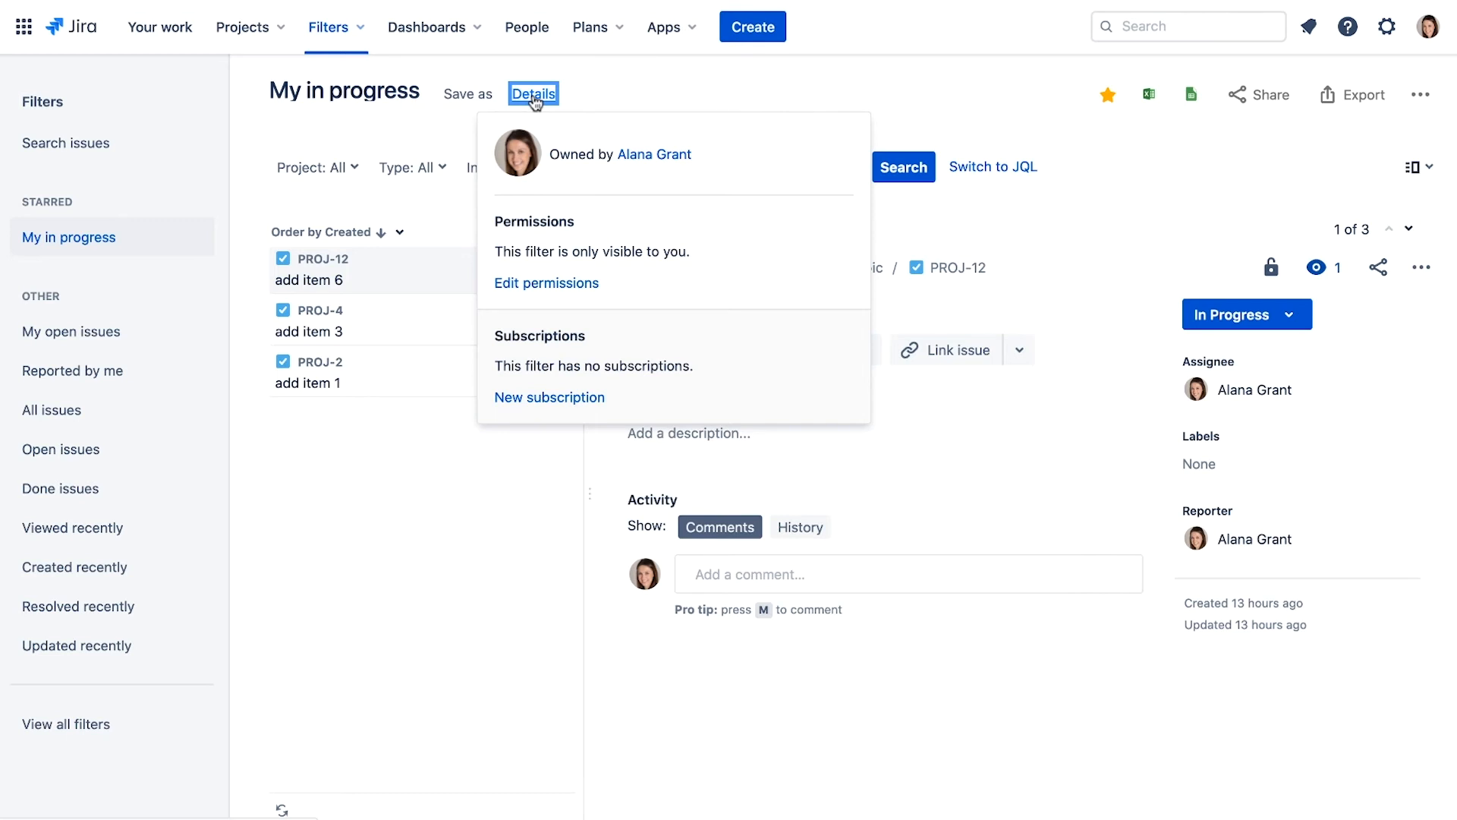
pyautogui.moveTo(121, 724)
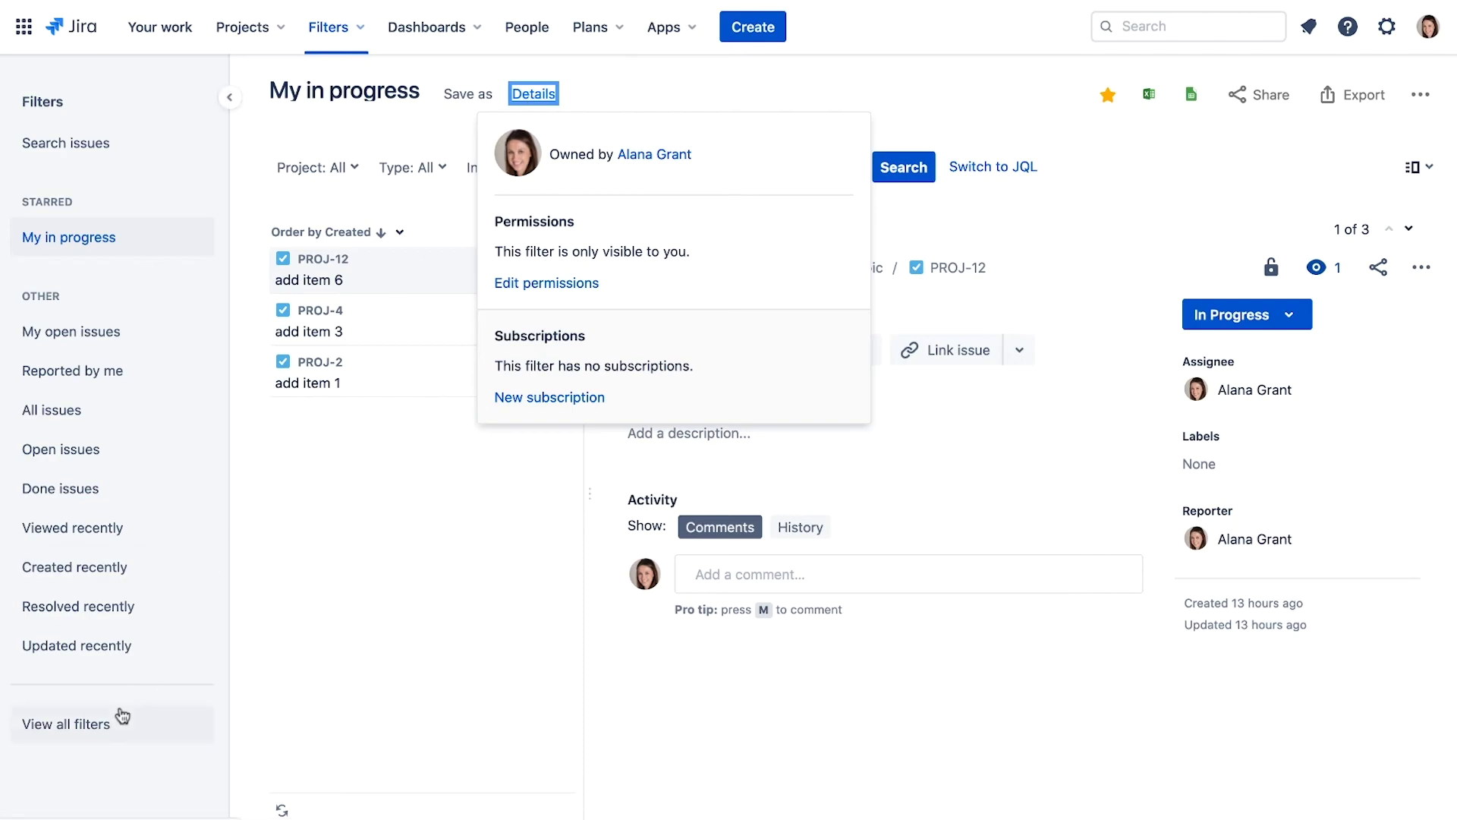
pyautogui.click(66, 724)
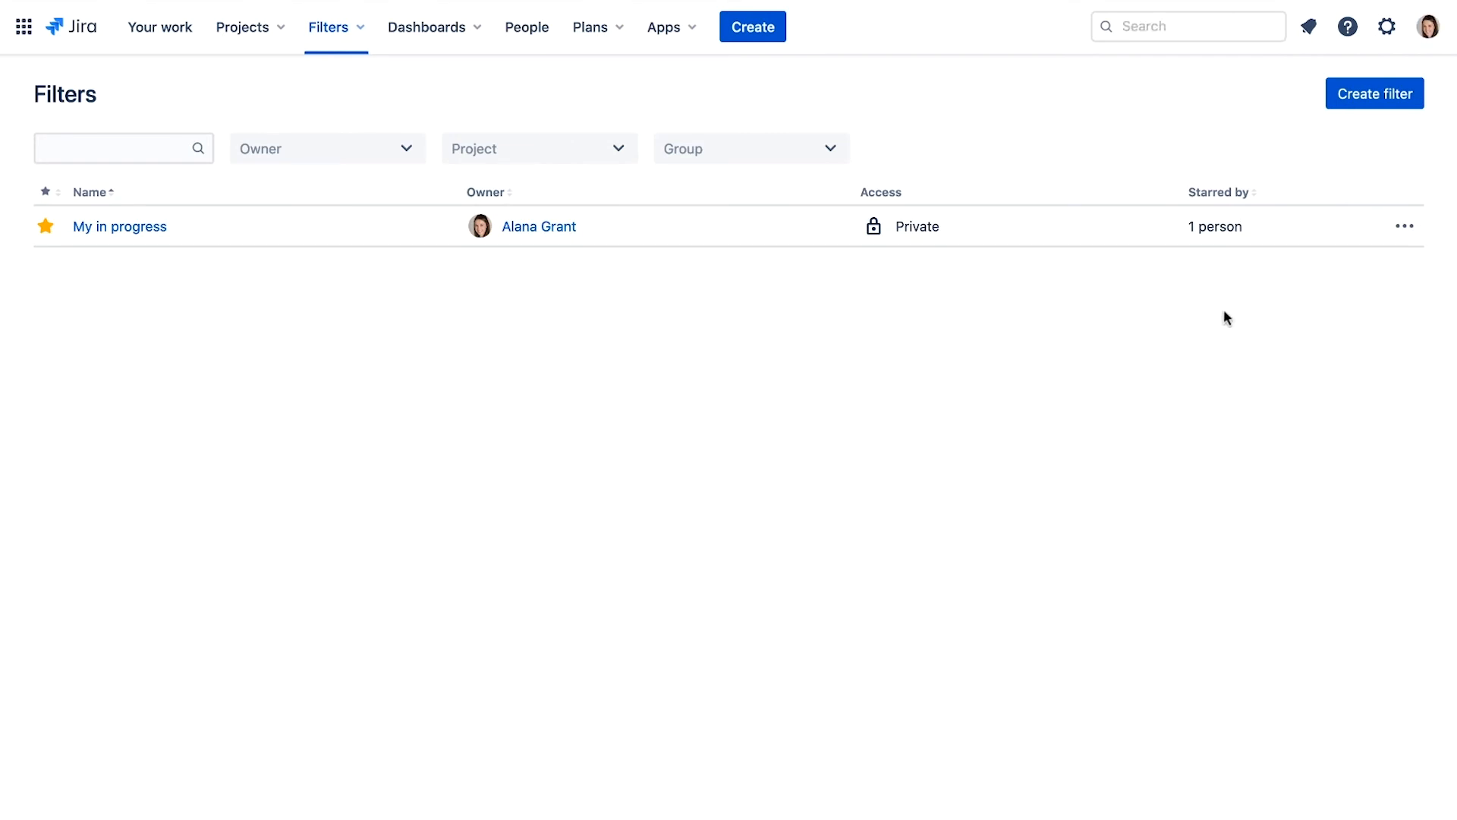
pyautogui.click(1404, 226)
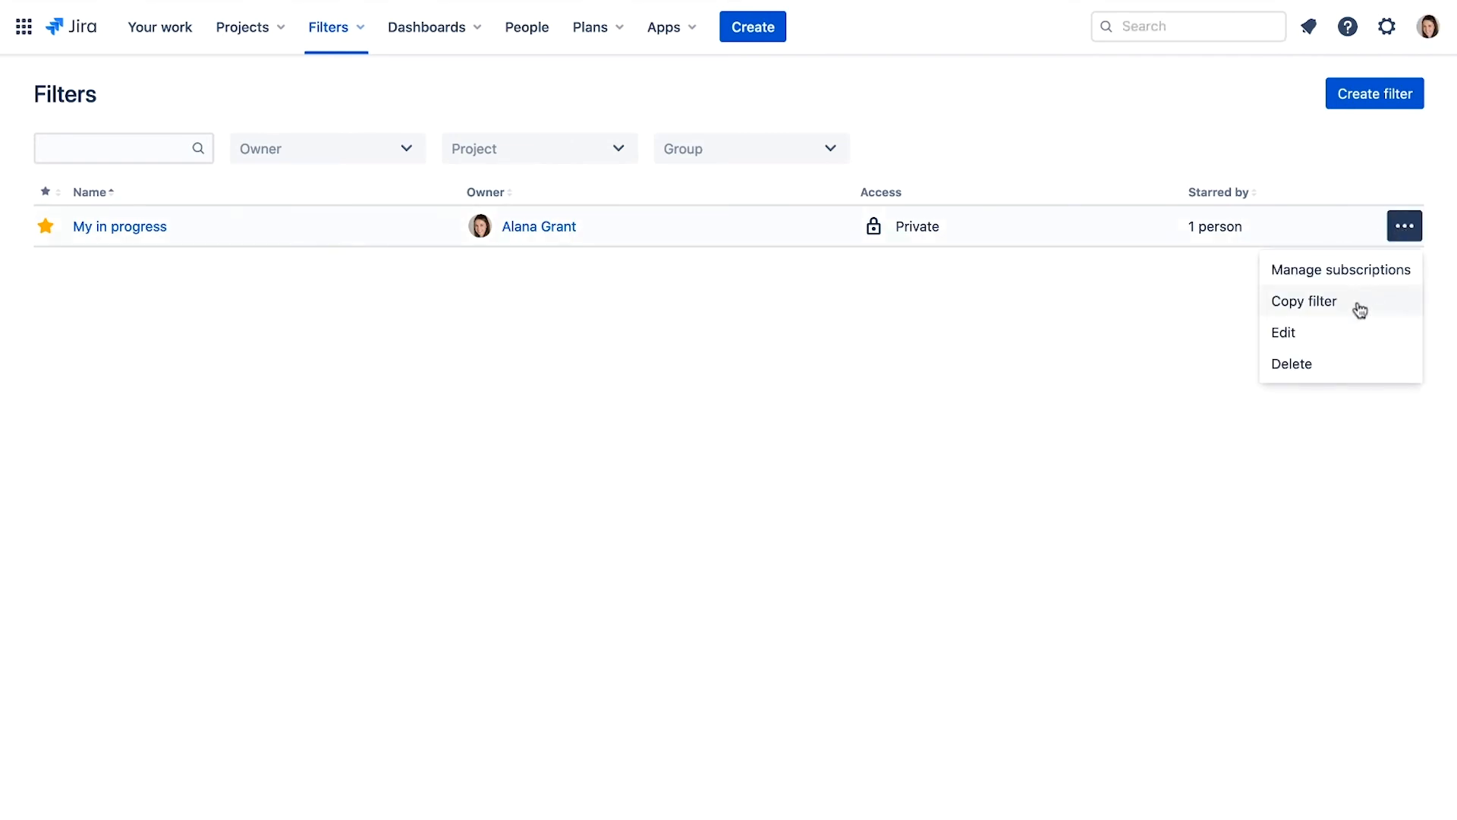
pyautogui.click(1283, 332)
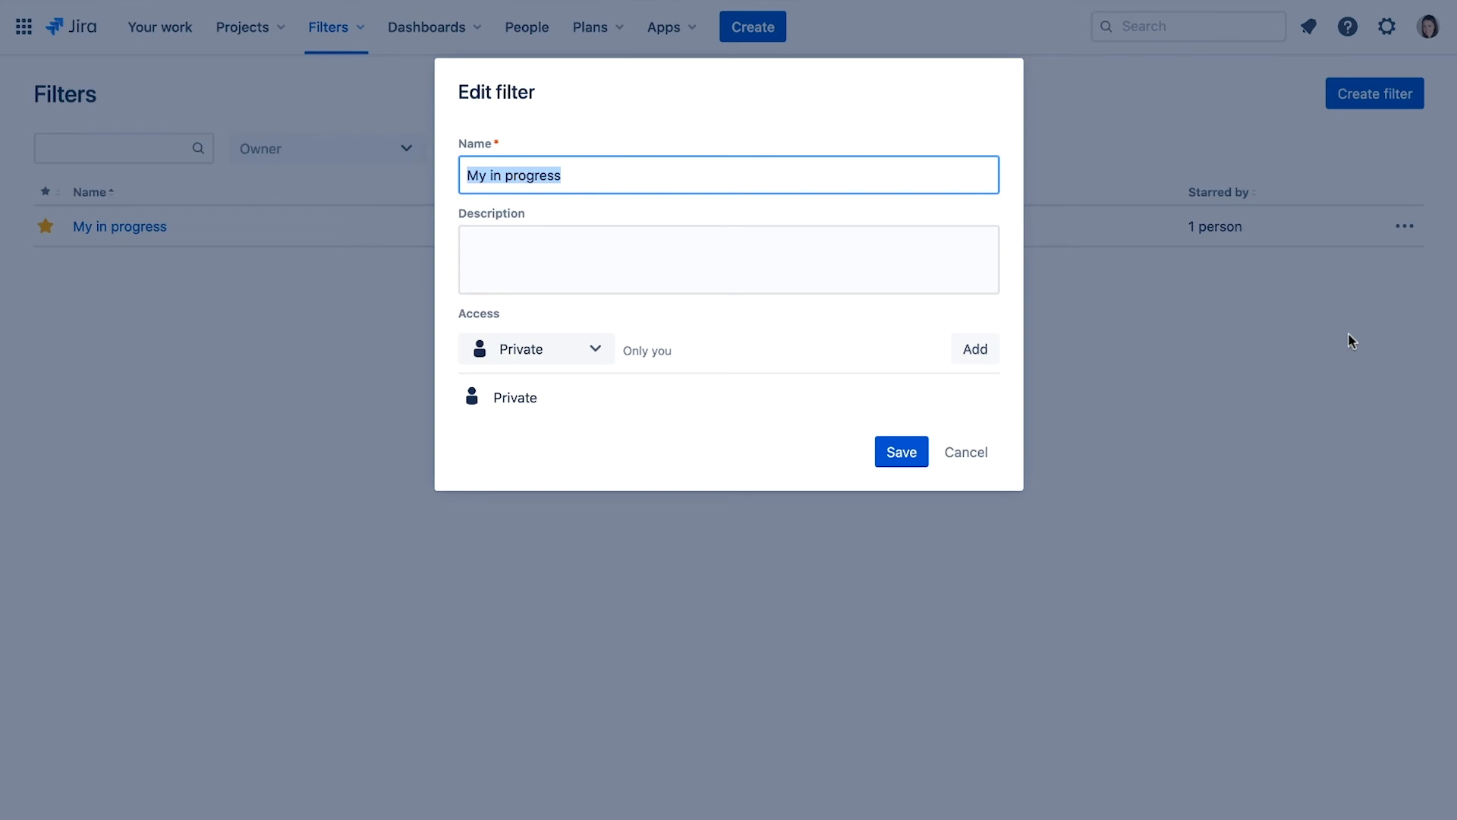
pyautogui.moveTo(966, 451)
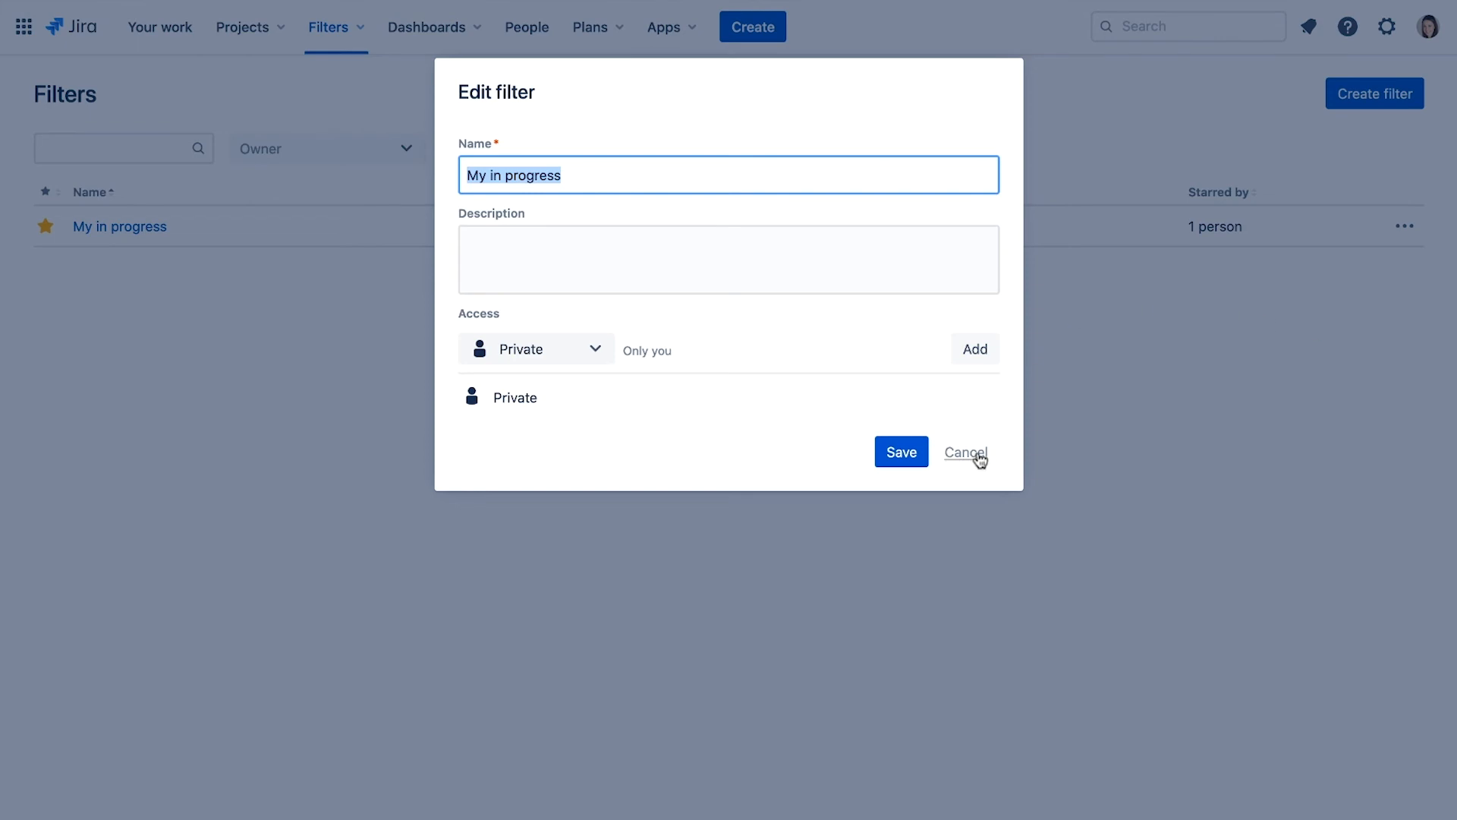
pyautogui.click(965, 452)
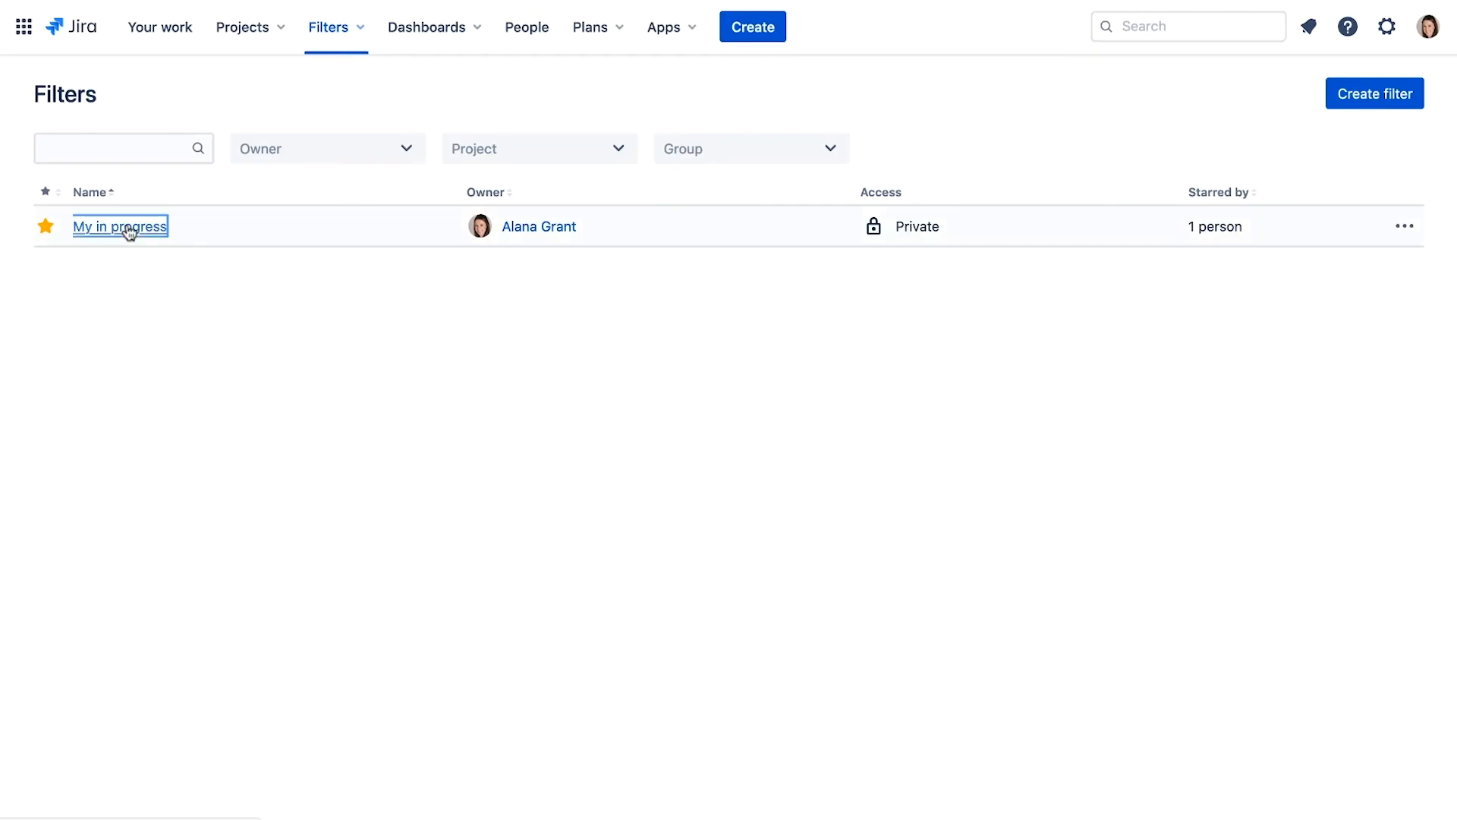
# Step: Show 'My in progress' as a list view with its query in JQL
pyautogui.click(119, 226)
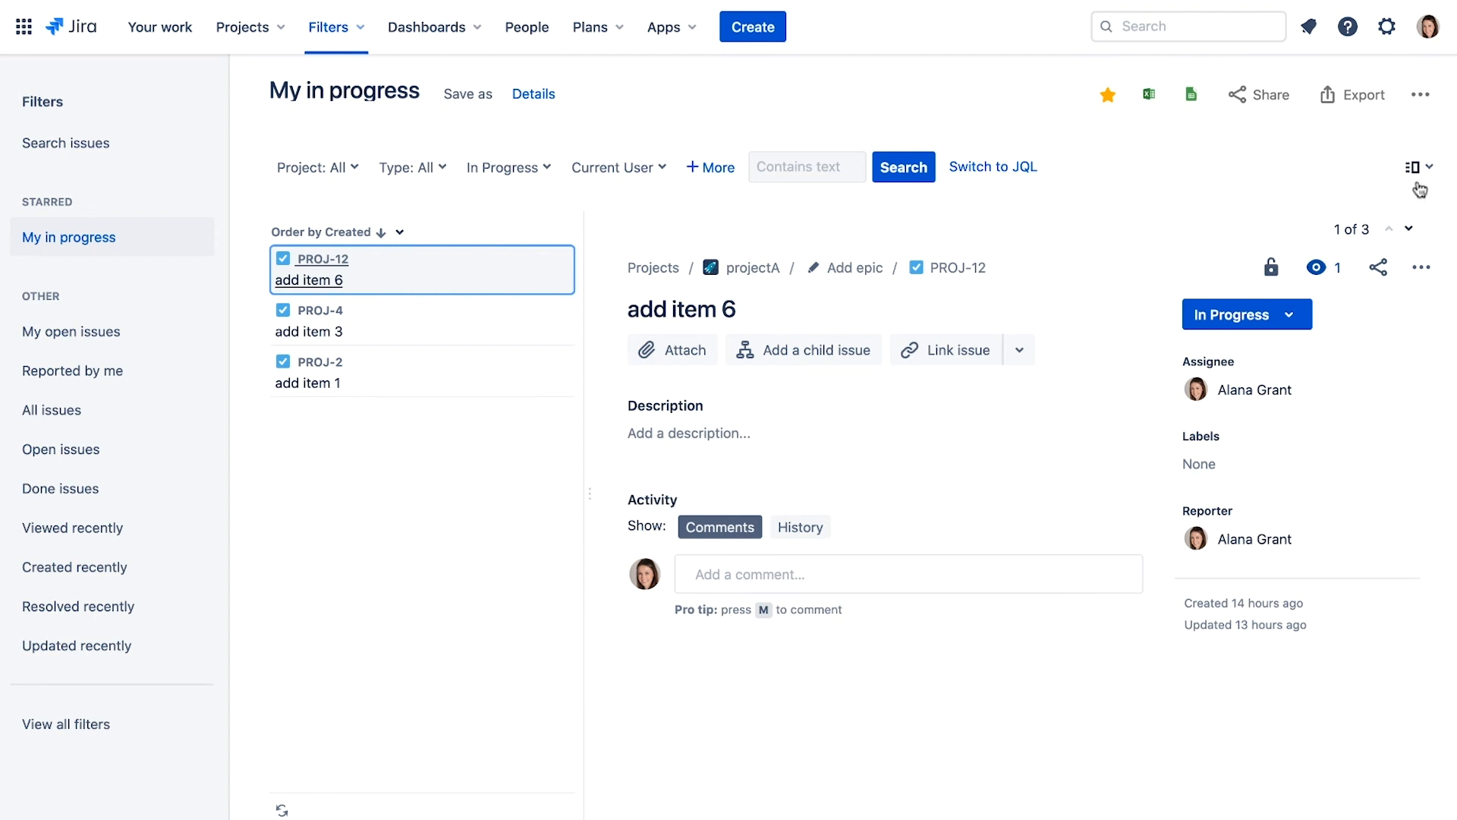
pyautogui.click(1419, 167)
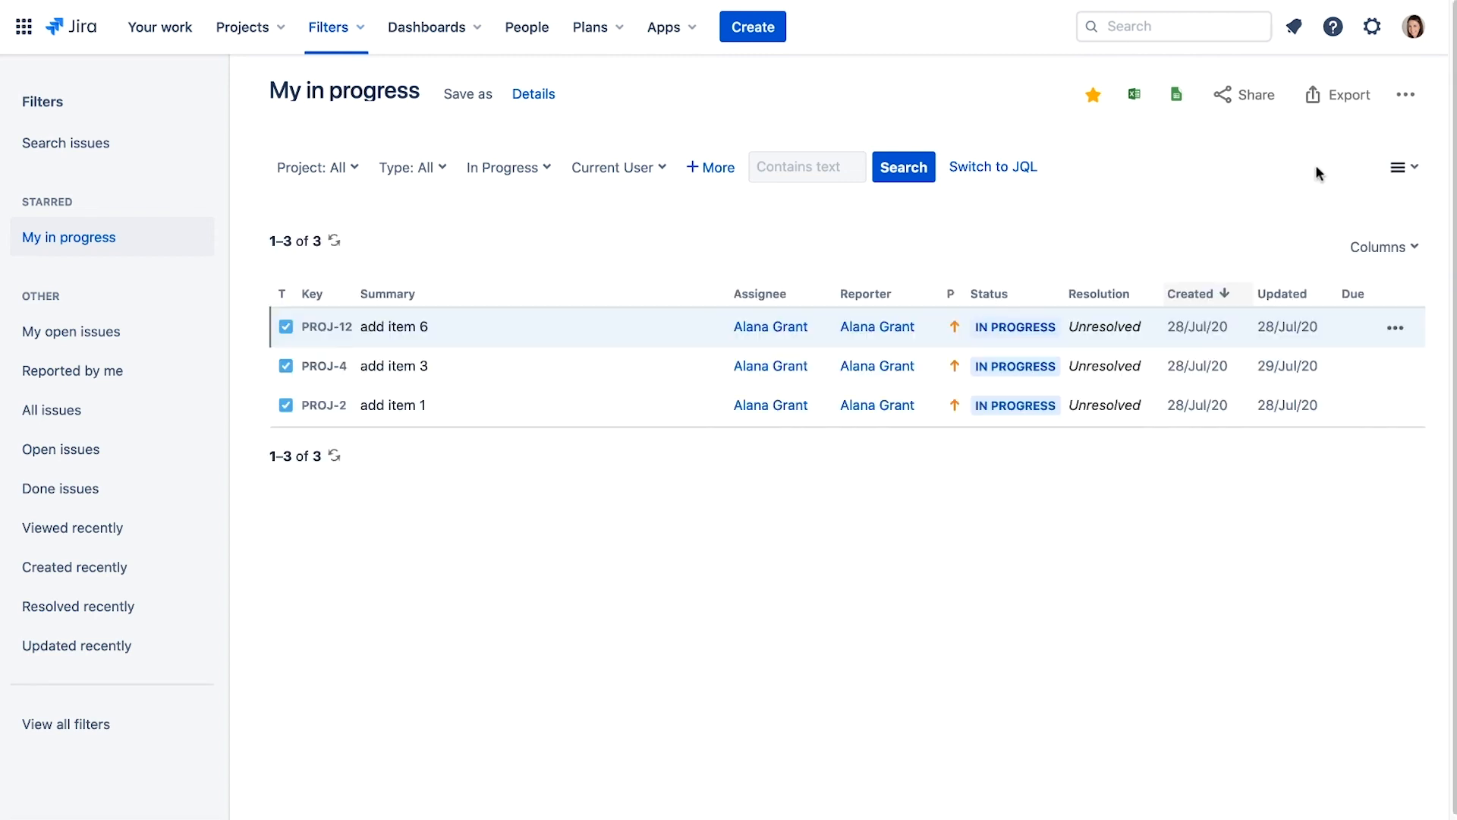
pyautogui.click(993, 166)
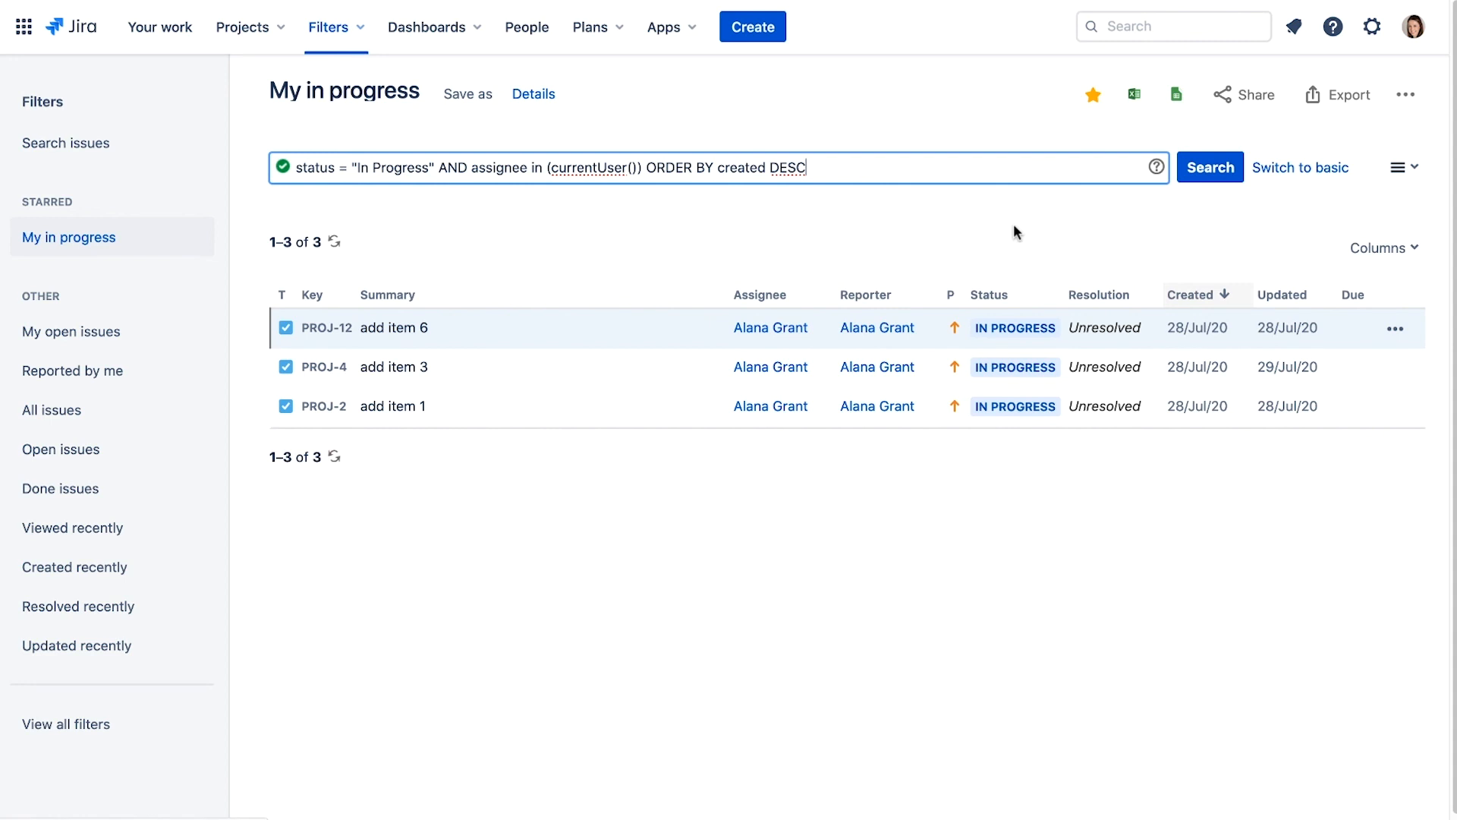
# Step: Sort by the Summary column ascending, adding ORDER BY summary ASC to the query
pyautogui.click(388, 294)
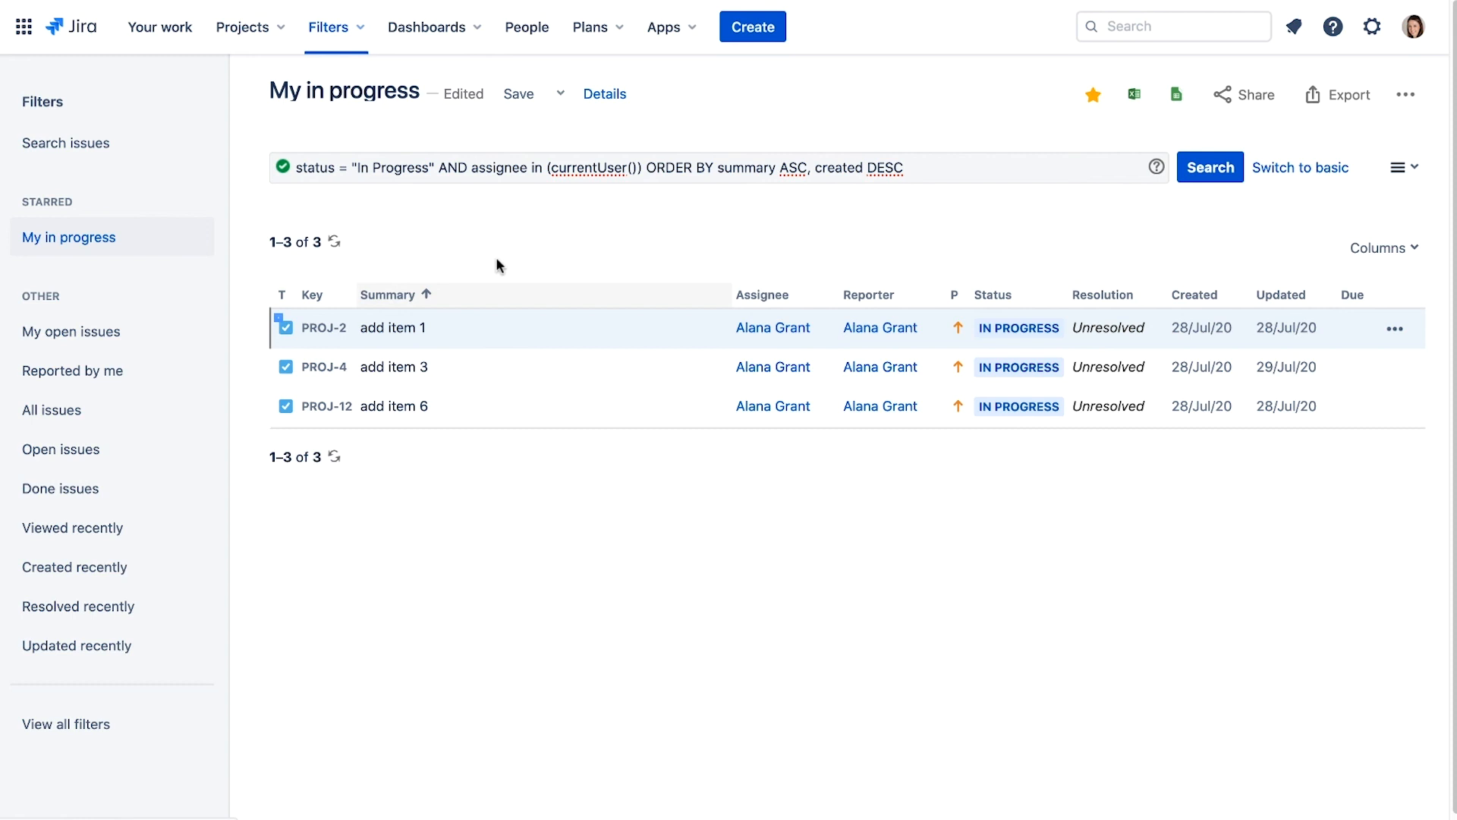
pyautogui.moveTo(518, 93)
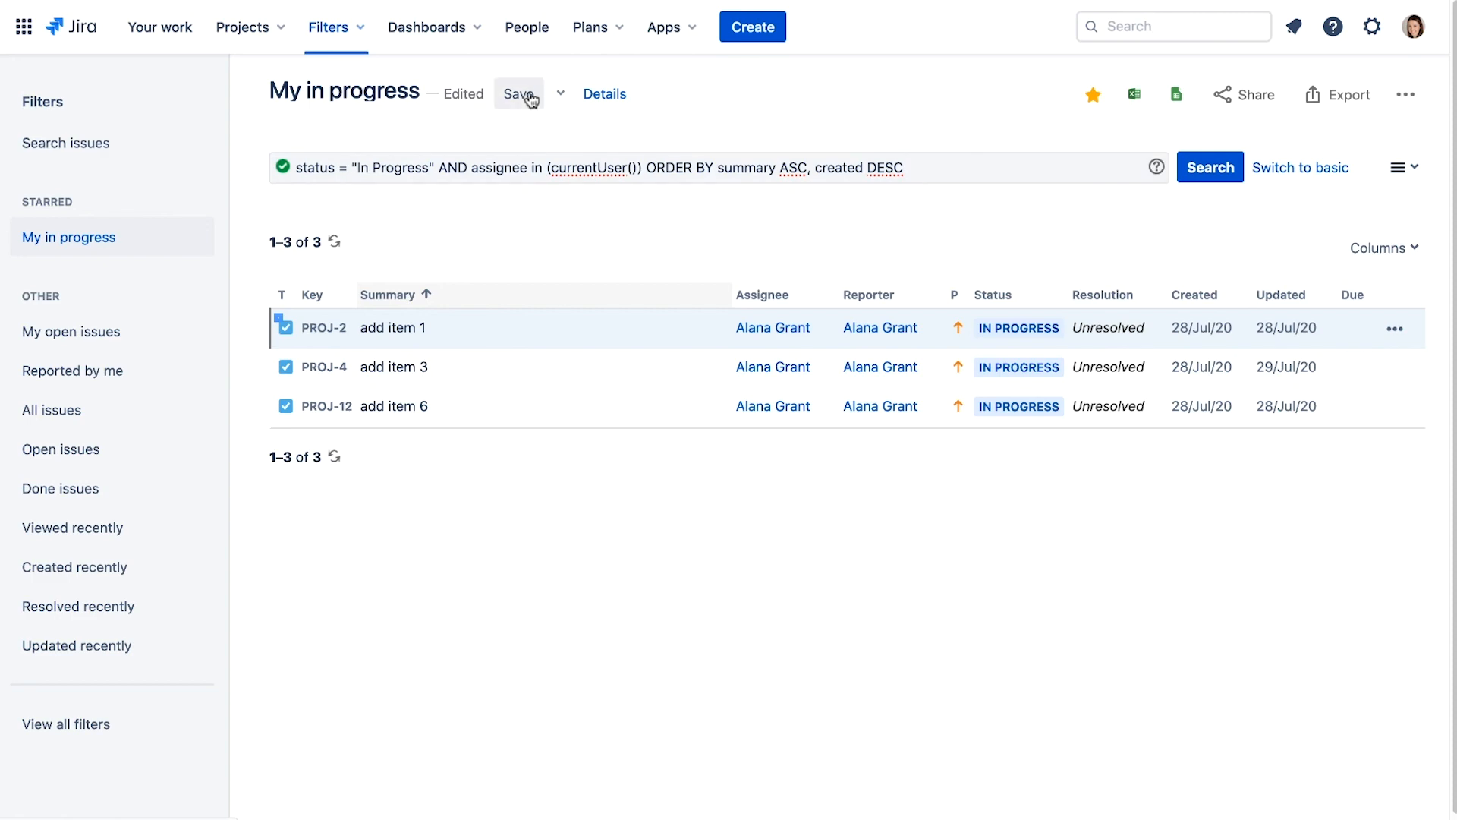